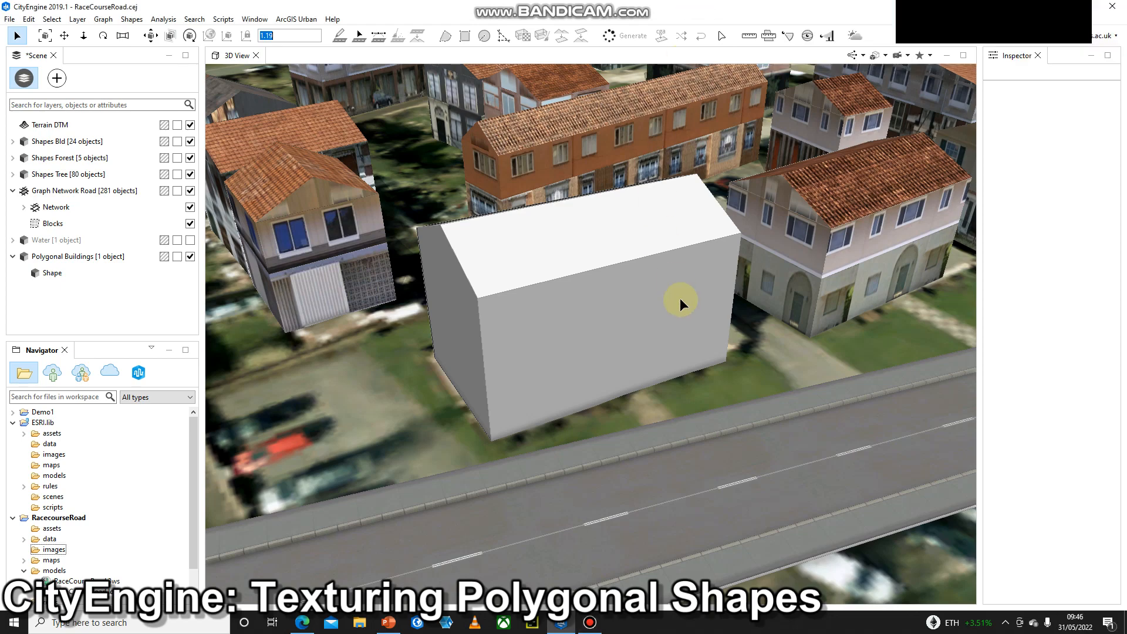
pyautogui.moveTo(667, 304)
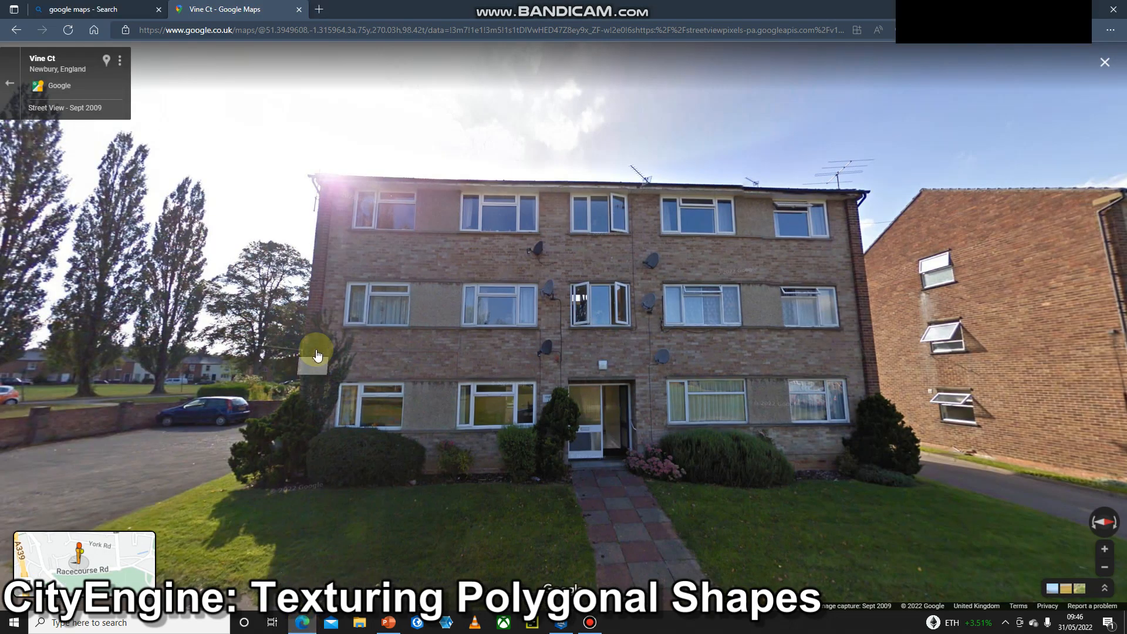
pyautogui.moveTo(614, 200)
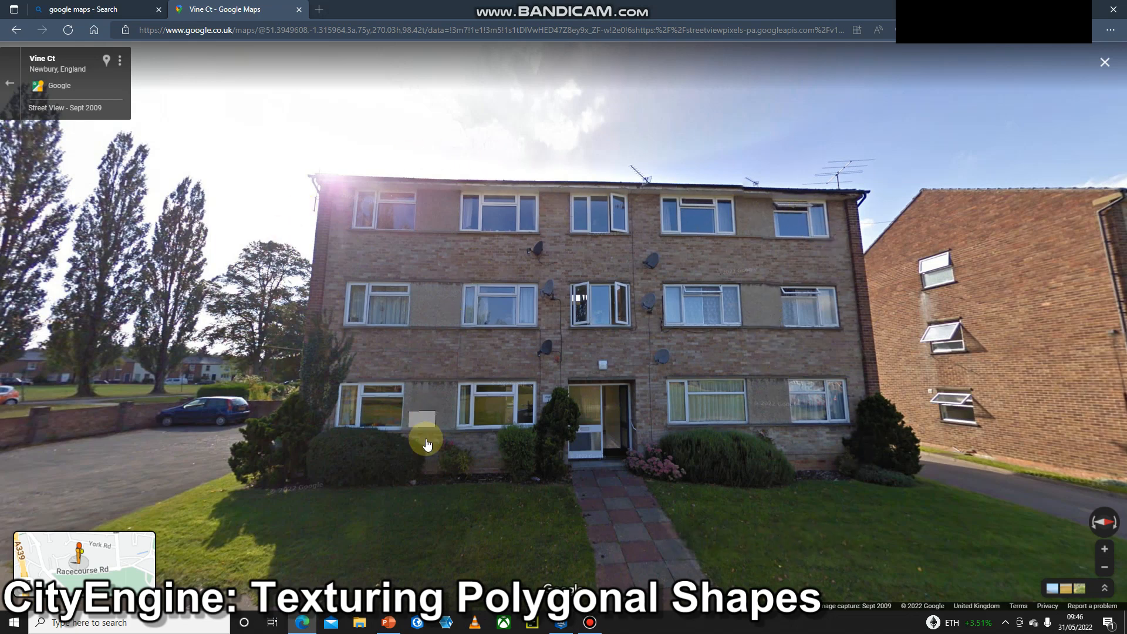
pyautogui.moveTo(432, 503)
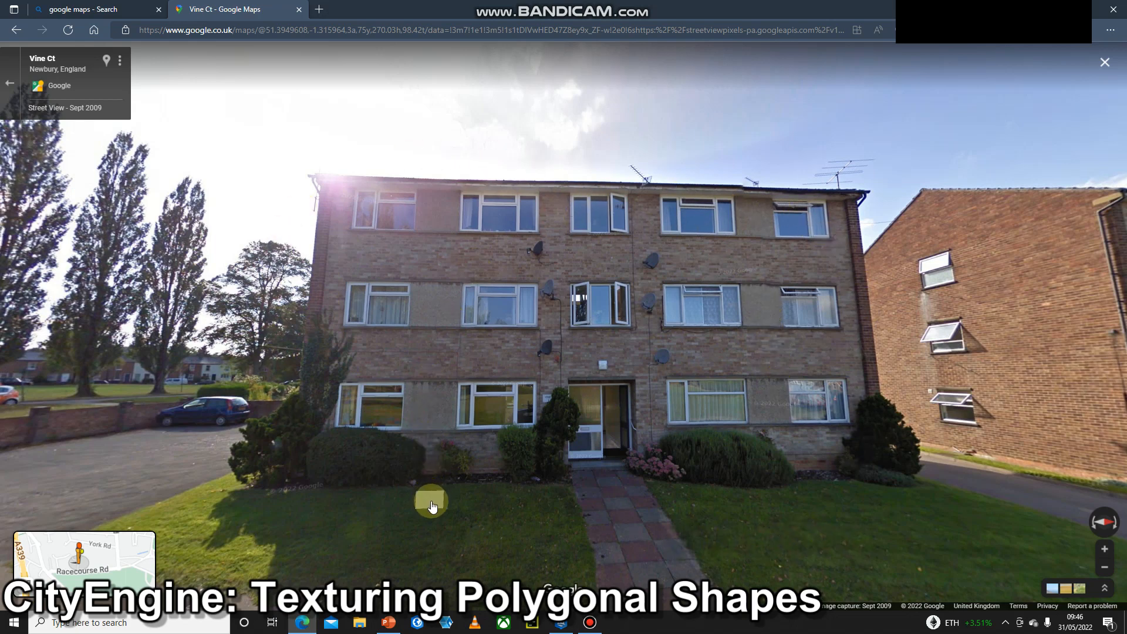
pyautogui.moveTo(391, 622)
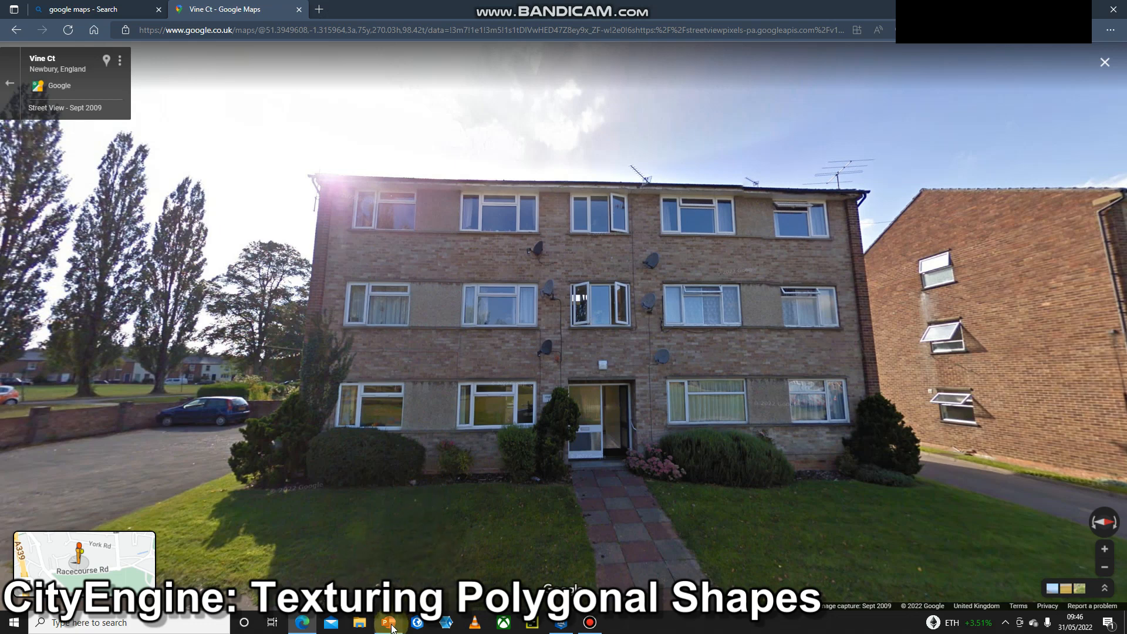
# - Bring up PowerPoint's Insert > Screenshot capture options on the blank slide
pyautogui.click(389, 622)
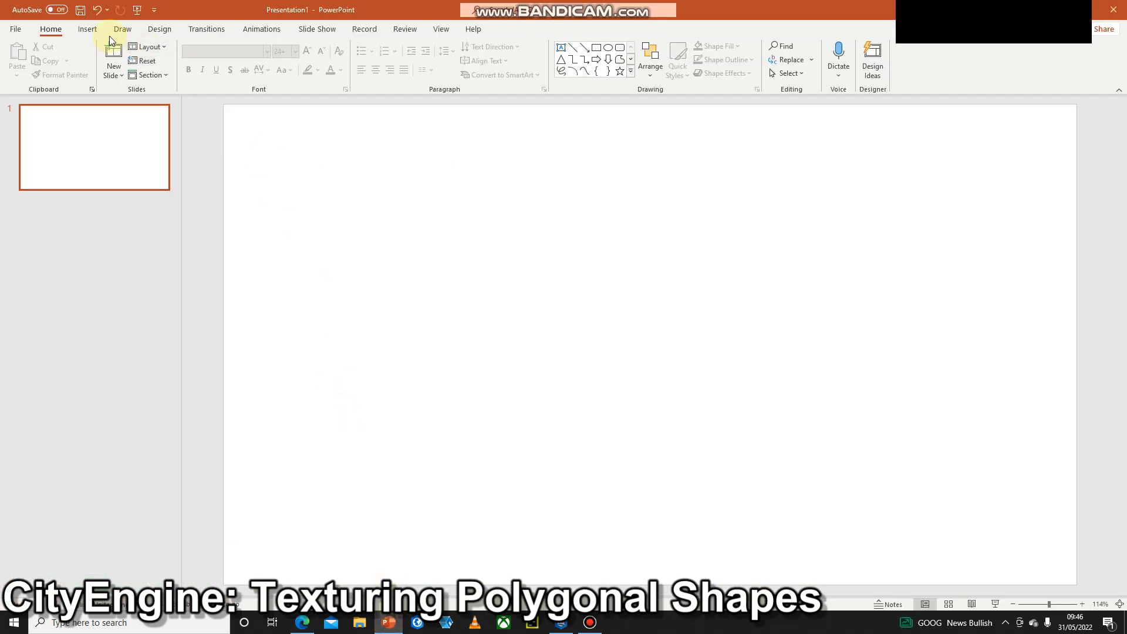
pyautogui.click(87, 29)
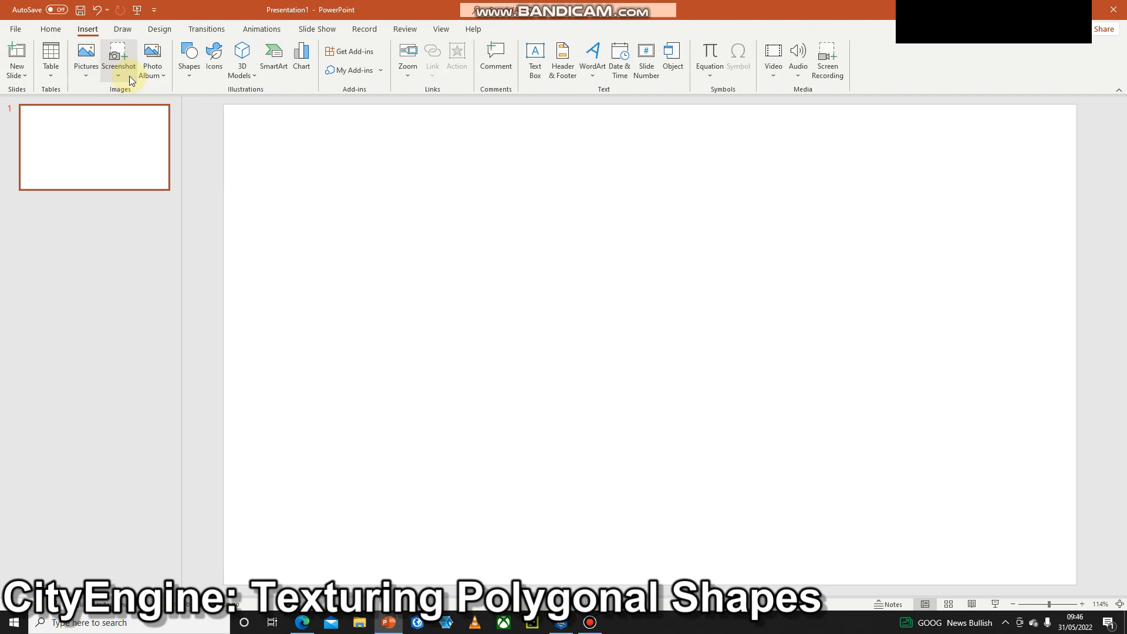
pyautogui.click(118, 58)
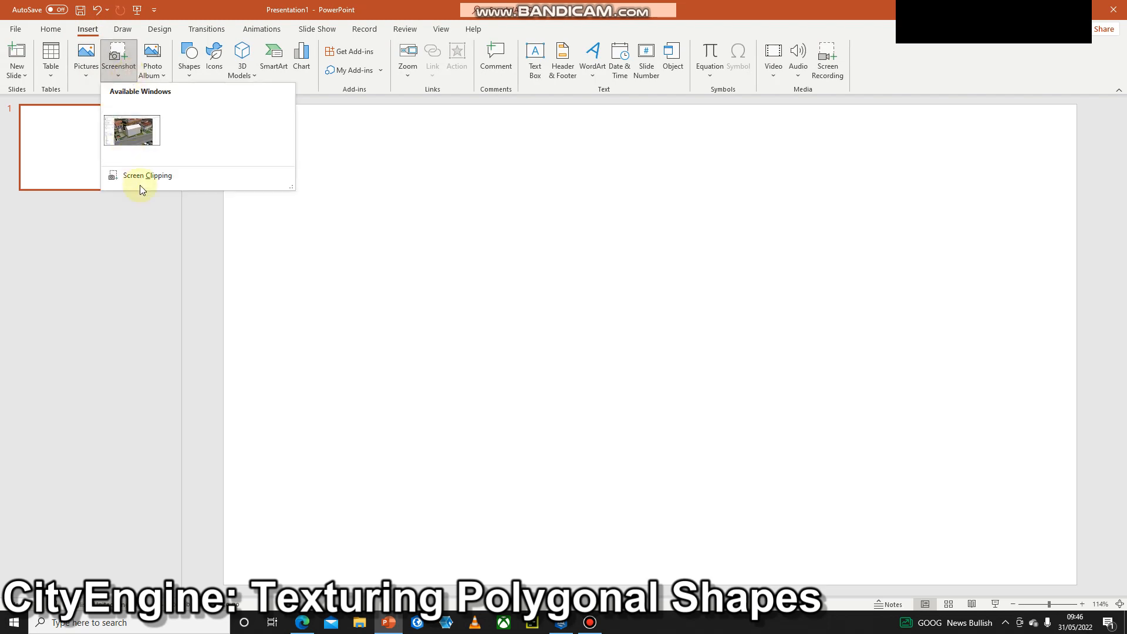
pyautogui.moveTo(195, 180)
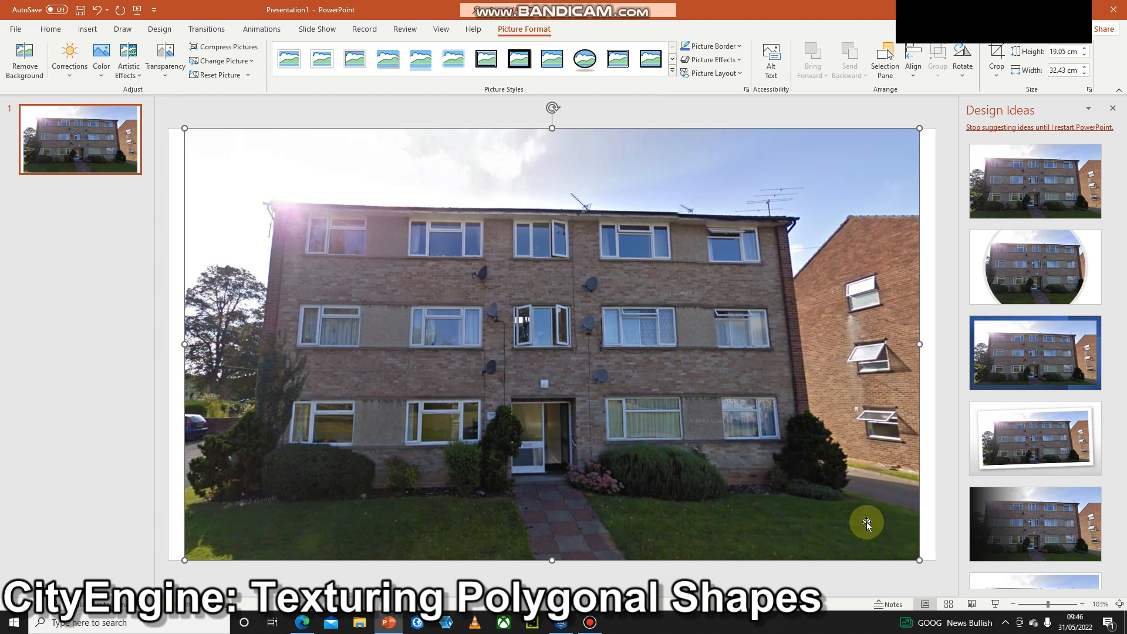
pyautogui.moveTo(874, 198)
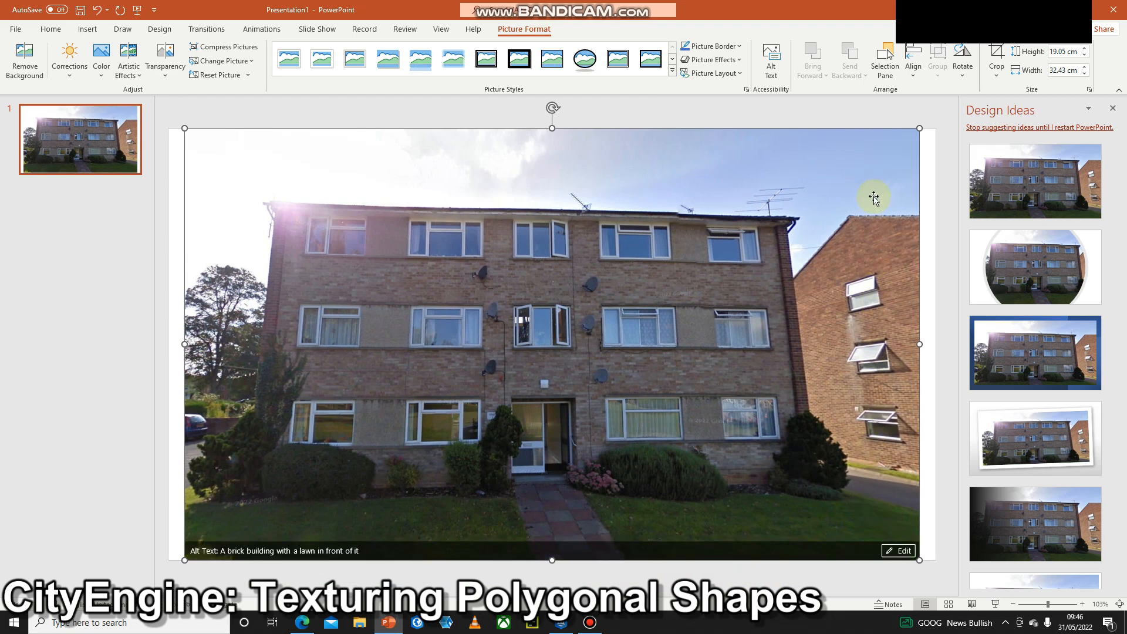
pyautogui.moveTo(395, 338)
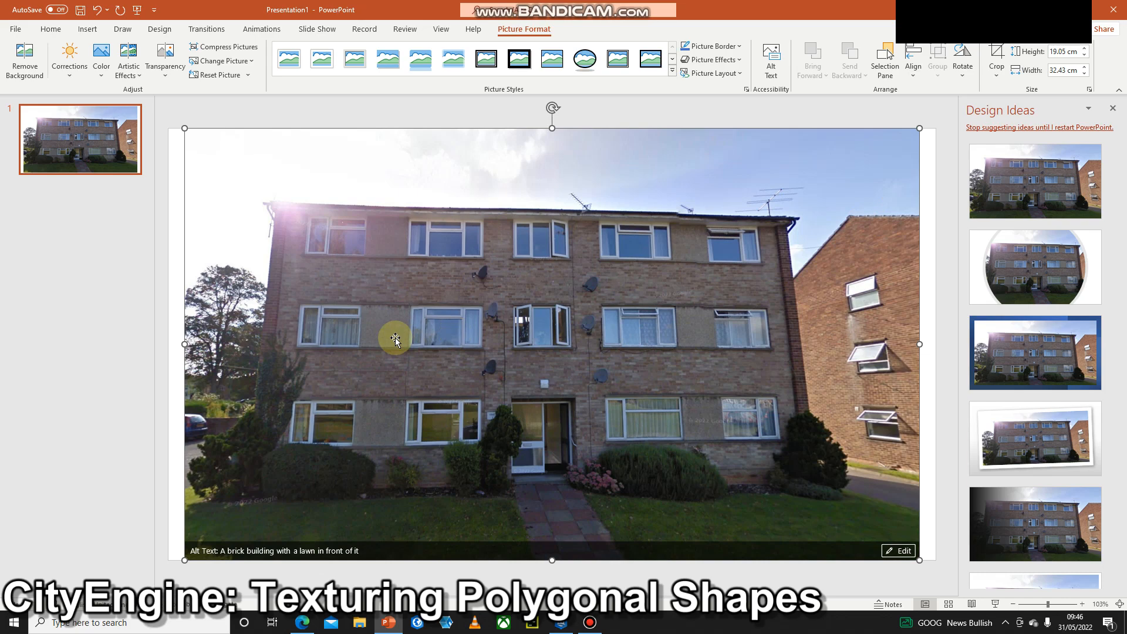
# - Save the slide's facade picture as JPEG file Front.jpg in RacecourseRoad's images folder
pyautogui.rightClick(394, 338)
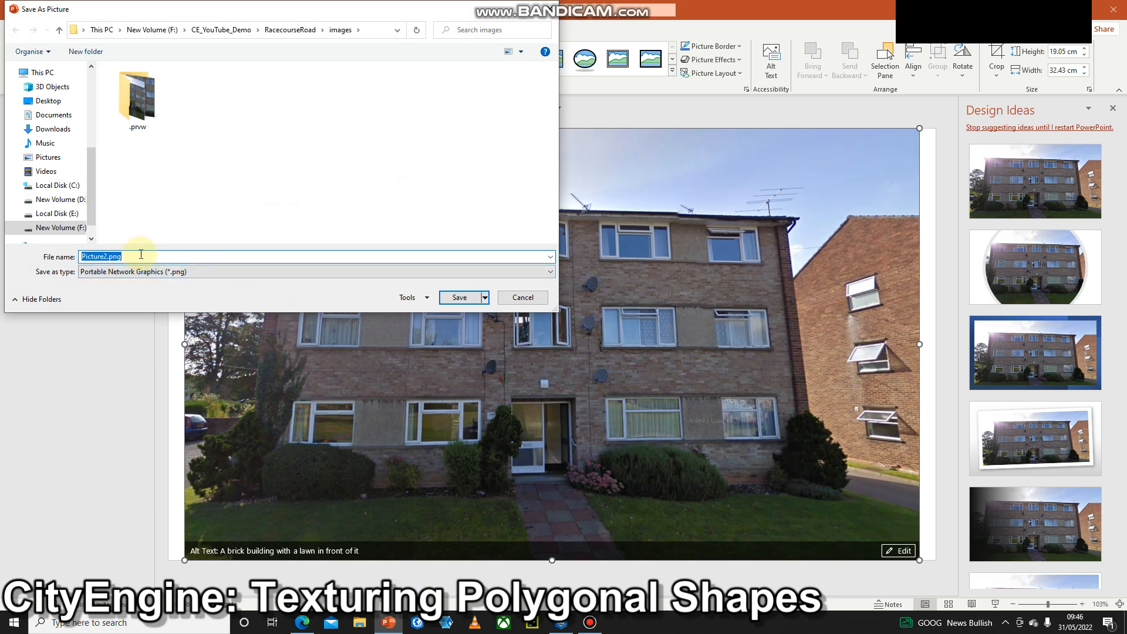
pyautogui.write('Front')
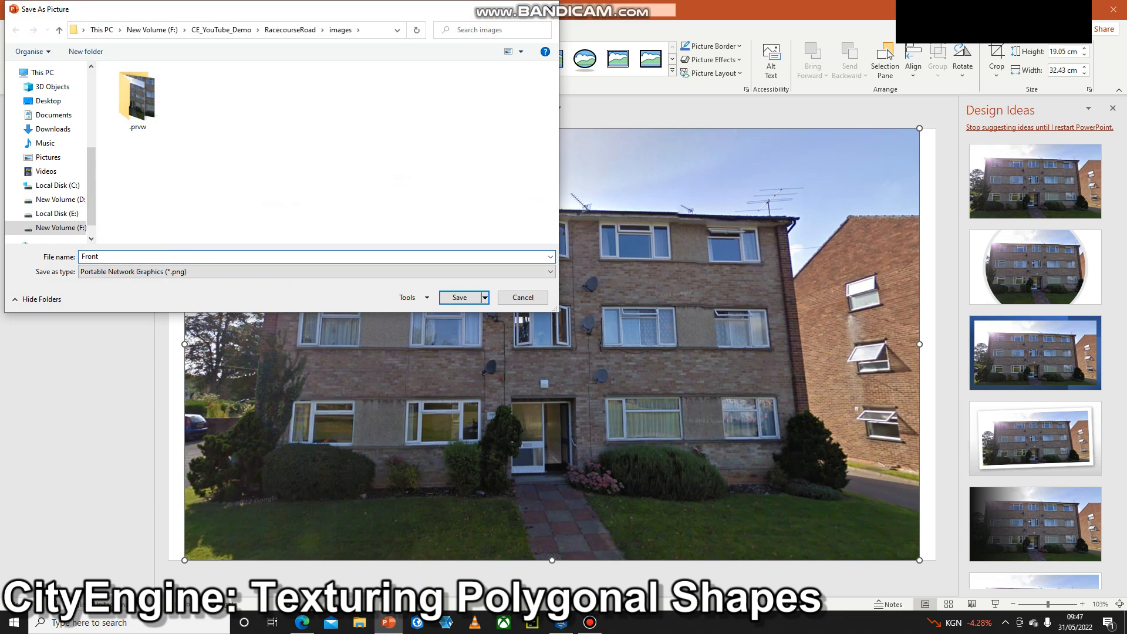
pyautogui.write('.j')
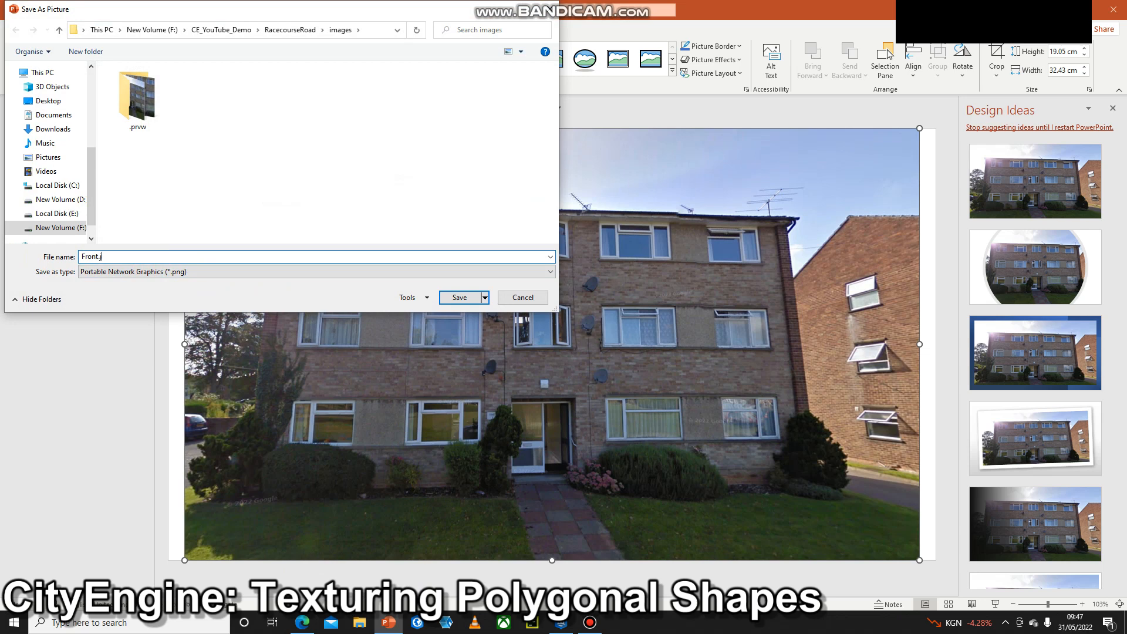
pyautogui.click(314, 271)
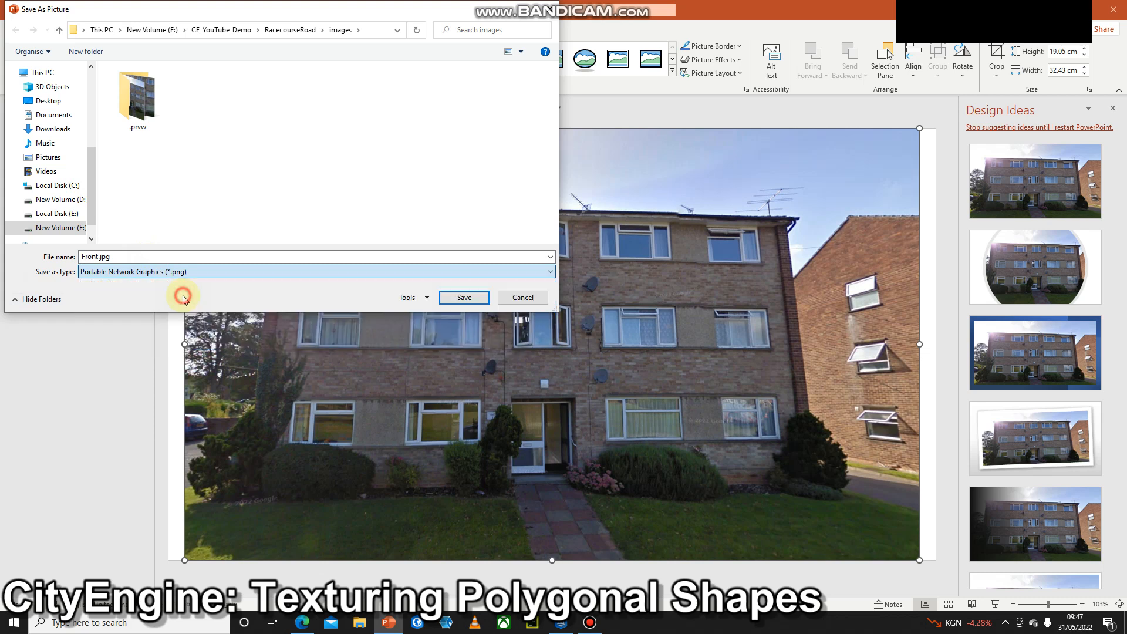
pyautogui.click(316, 271)
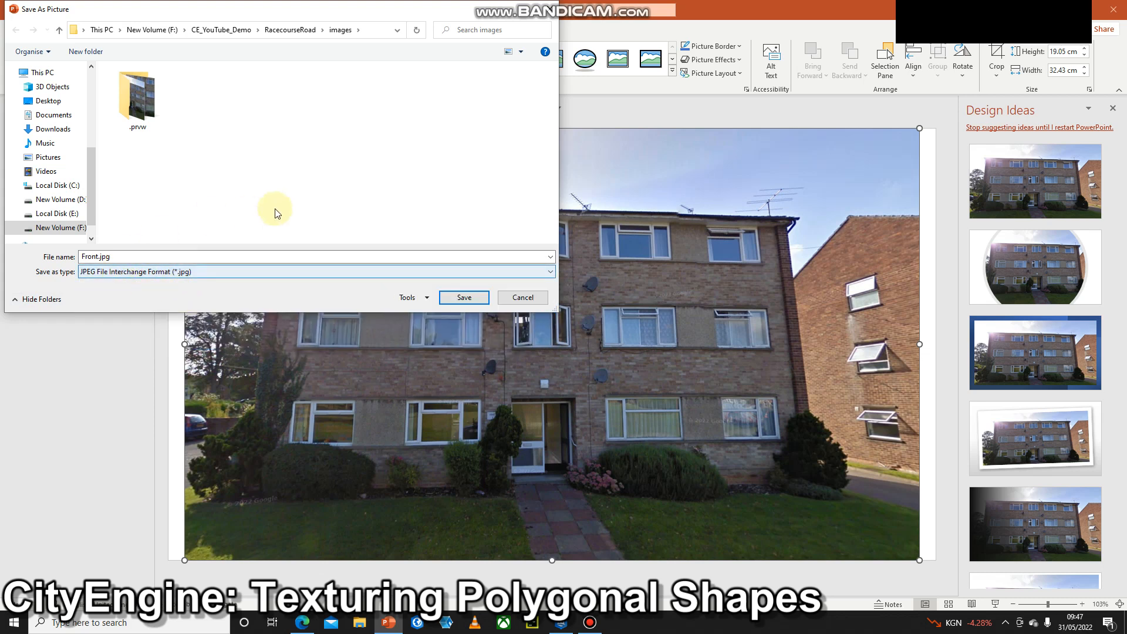
pyautogui.click(464, 297)
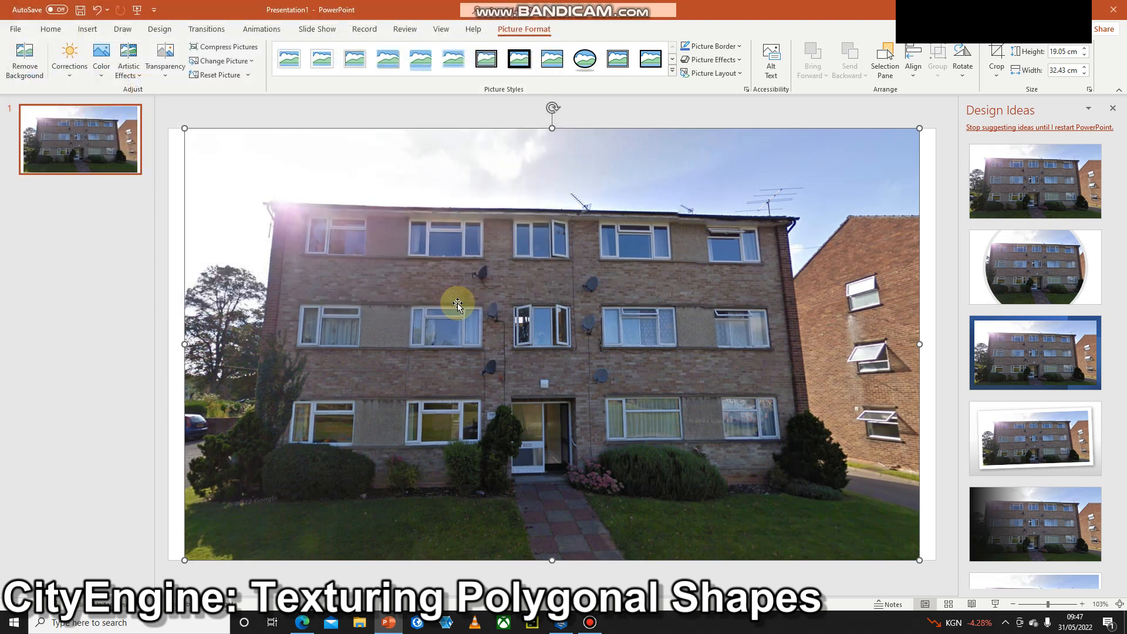
pyautogui.click(560, 622)
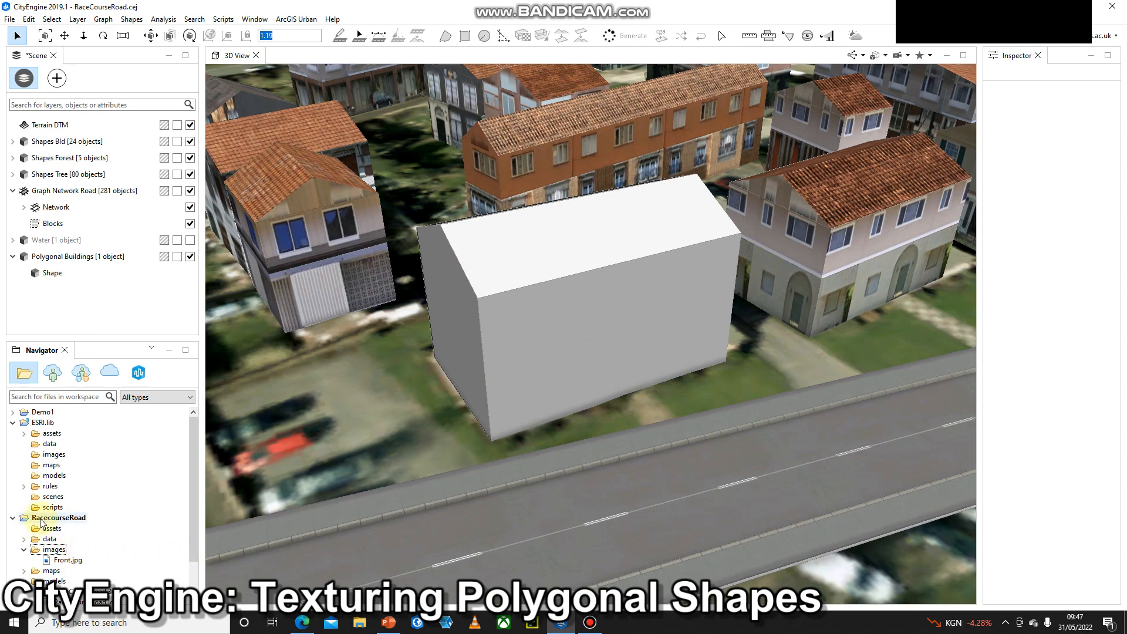
# - Choose Crop Image for Front.jpg in the Navigator's images folder
pyautogui.click(54, 549)
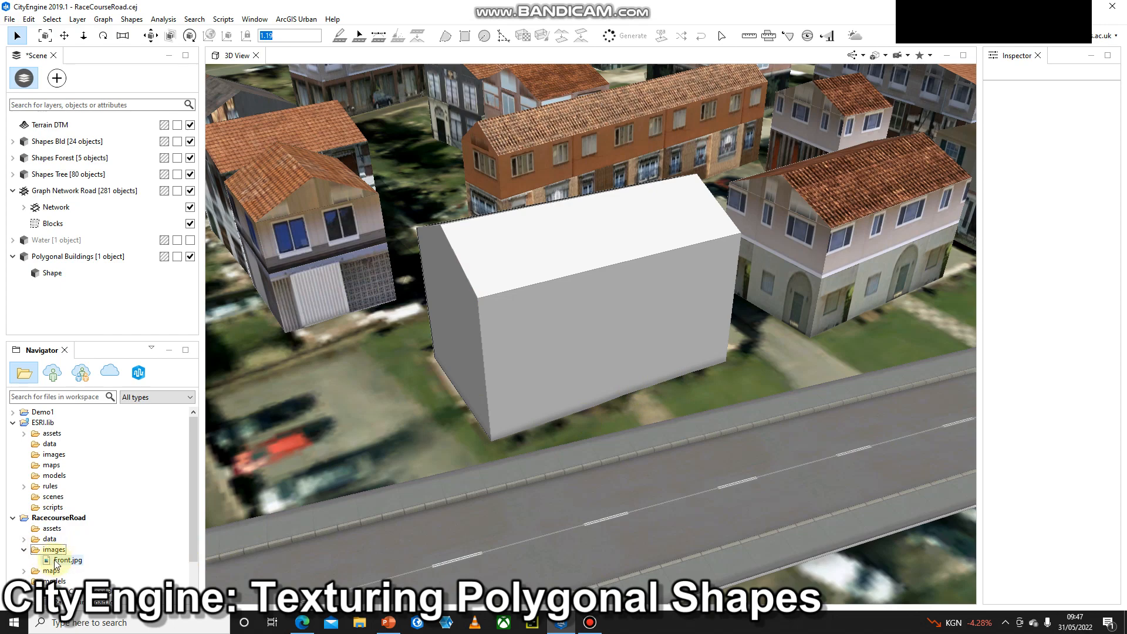
pyautogui.click(67, 560)
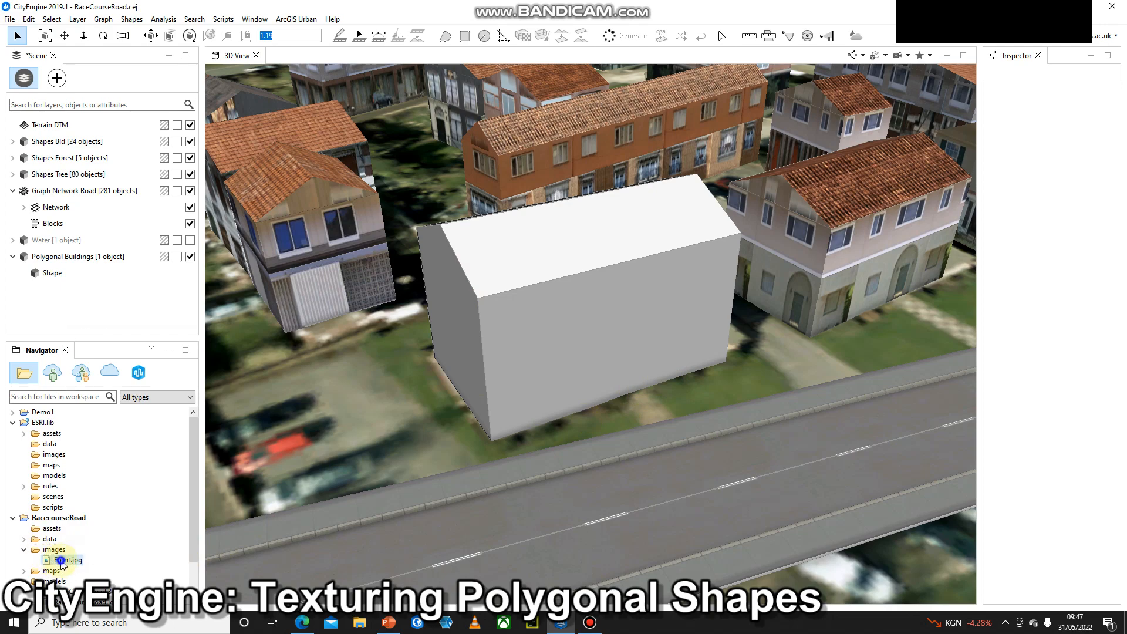
pyautogui.rightClick(67, 560)
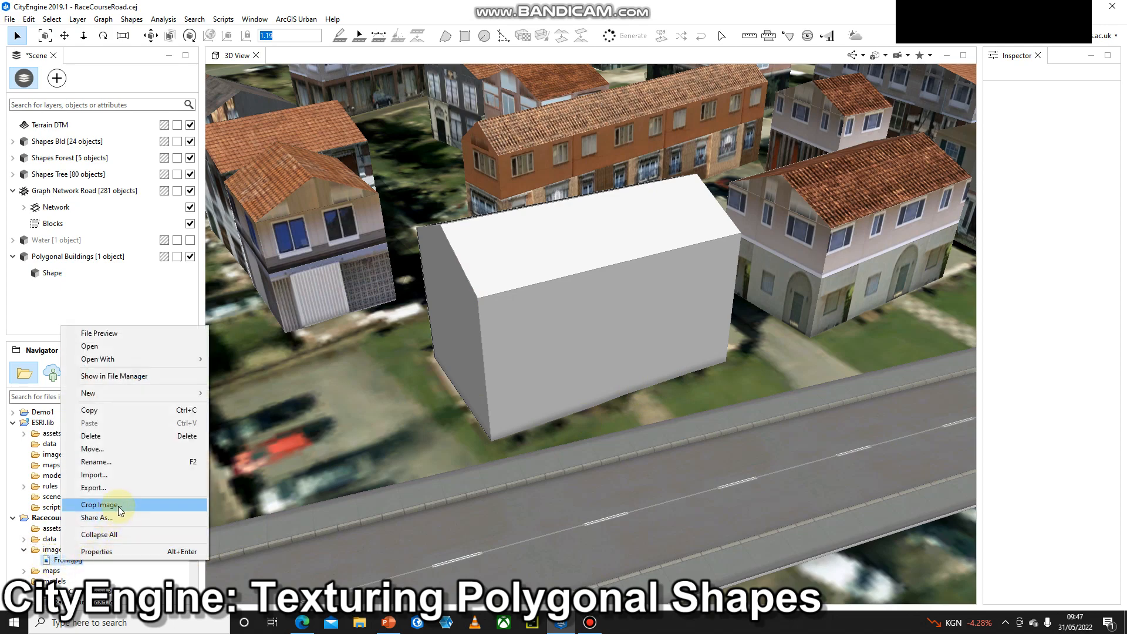
pyautogui.moveTo(127, 509)
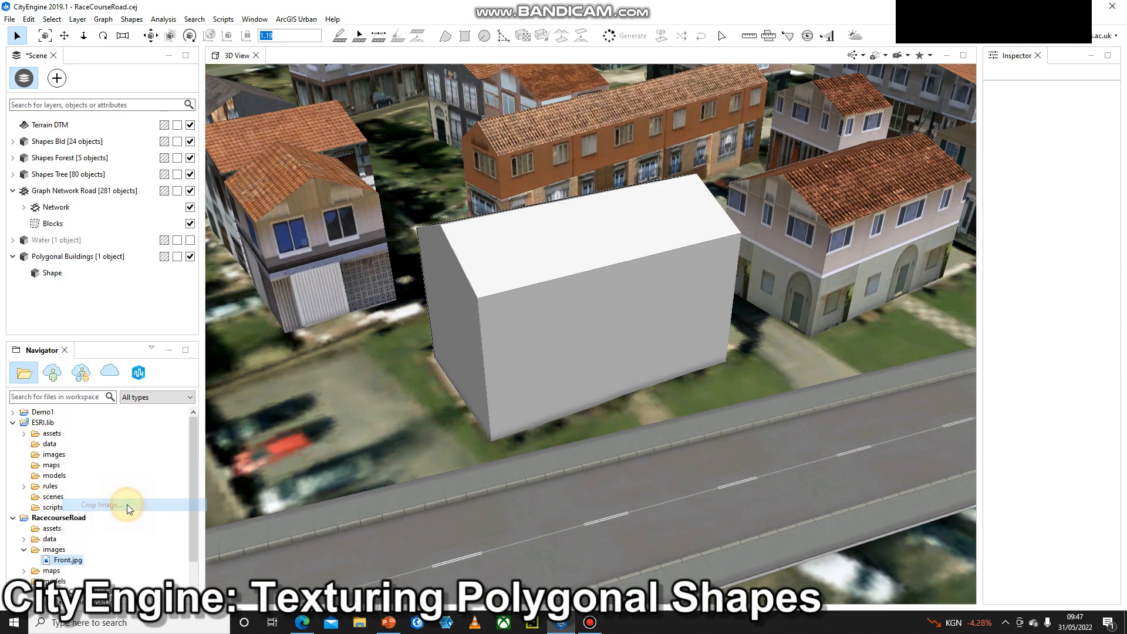
pyautogui.click(100, 505)
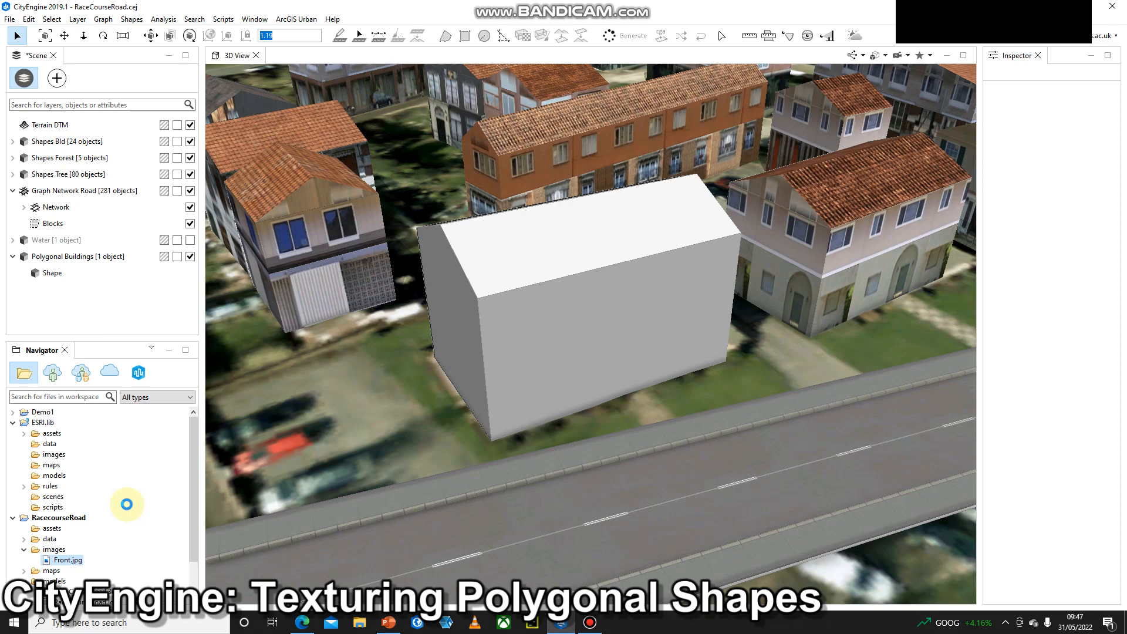
# - Drag the crop corners around the facade and save it as Front_cropped.jpg
pyautogui.doubleClick(68, 559)
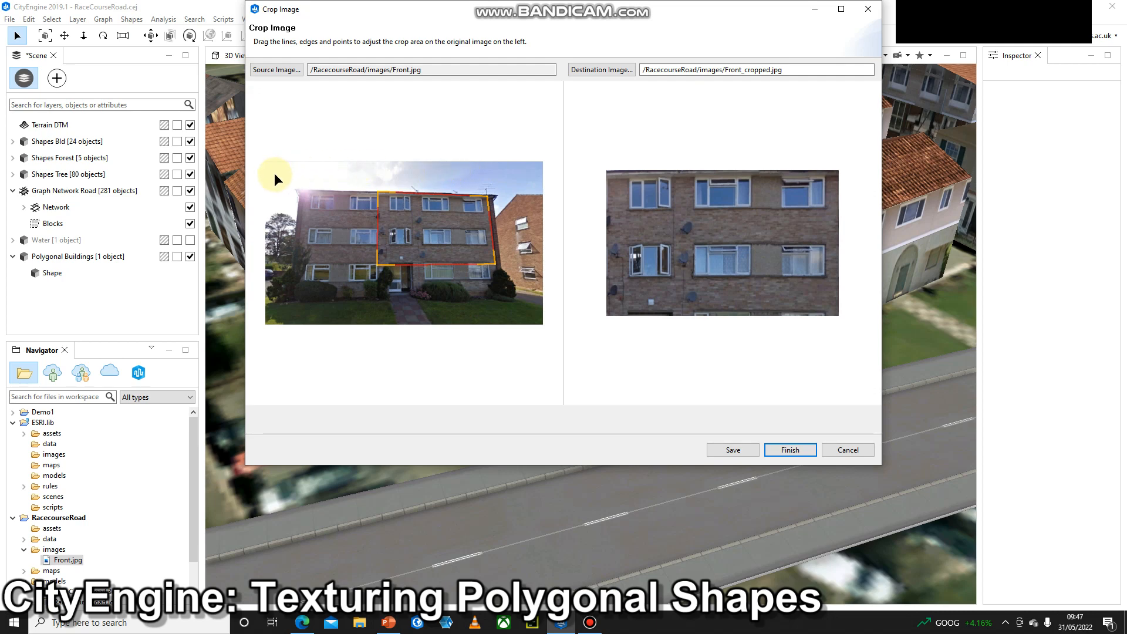
pyautogui.moveTo(584, 264)
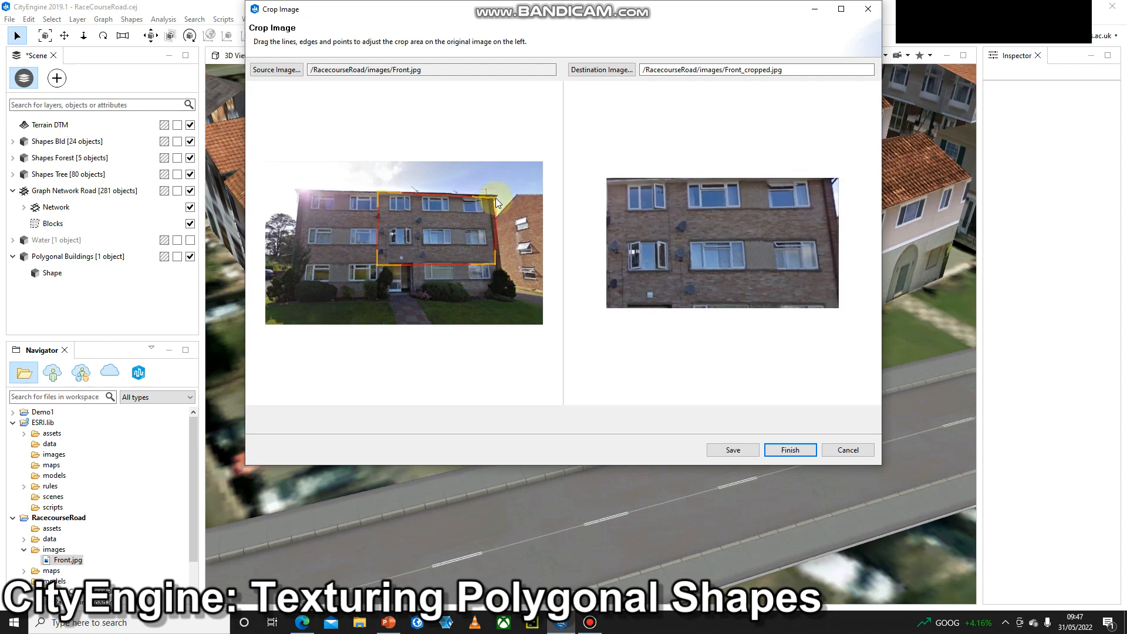
pyautogui.moveTo(496, 201); pyautogui.dragTo(496, 268)
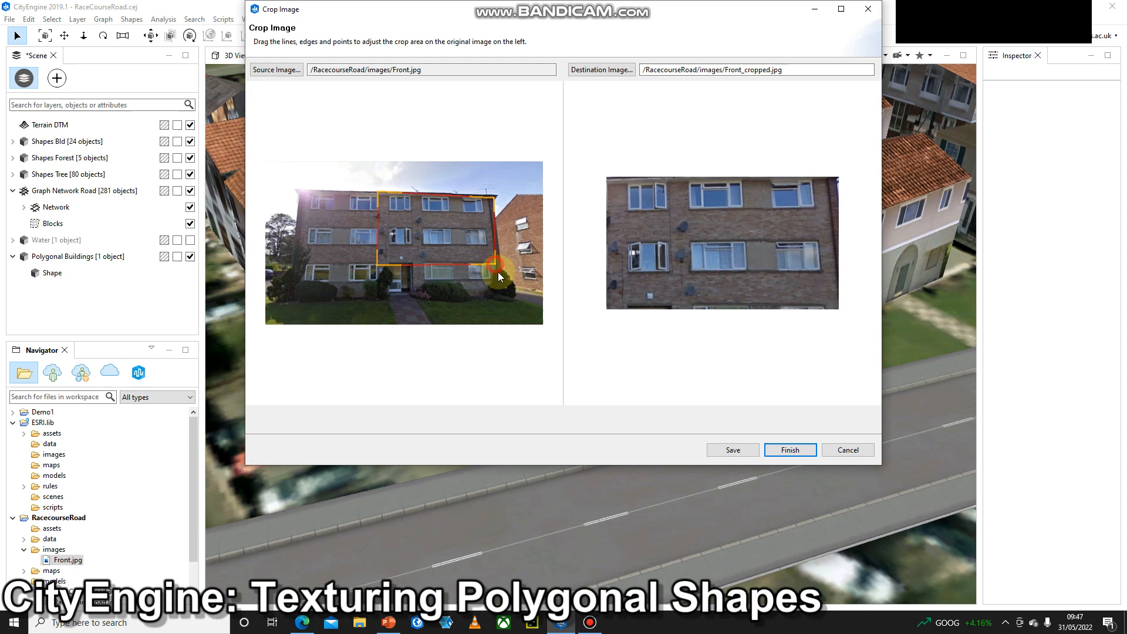
pyautogui.moveTo(491, 265); pyautogui.dragTo(499, 302)
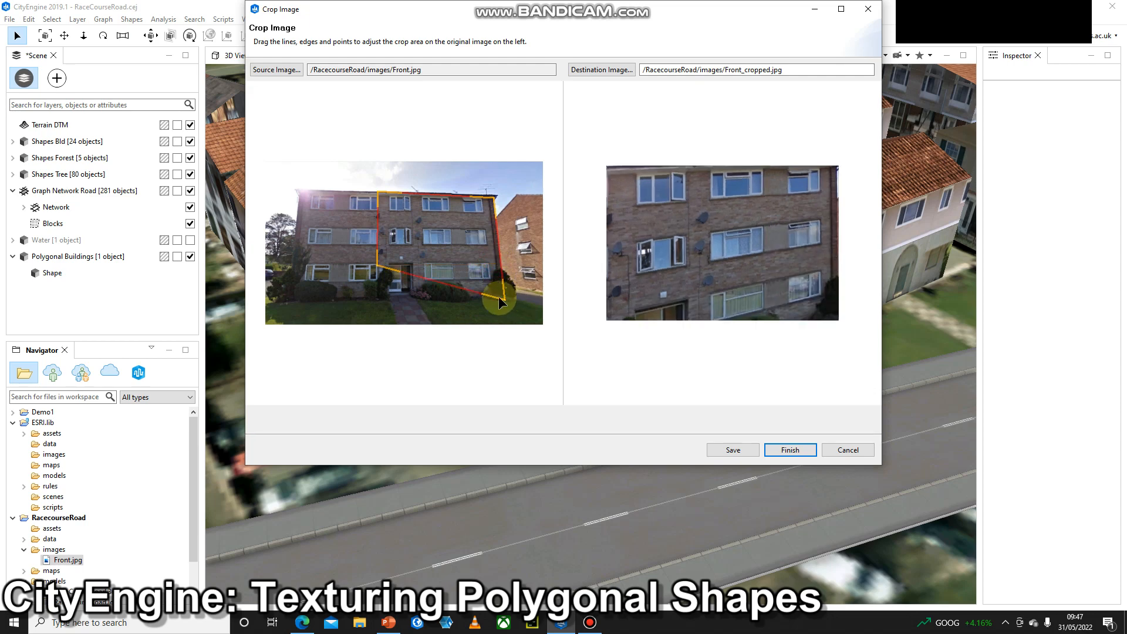
pyautogui.moveTo(501, 302); pyautogui.dragTo(291, 301)
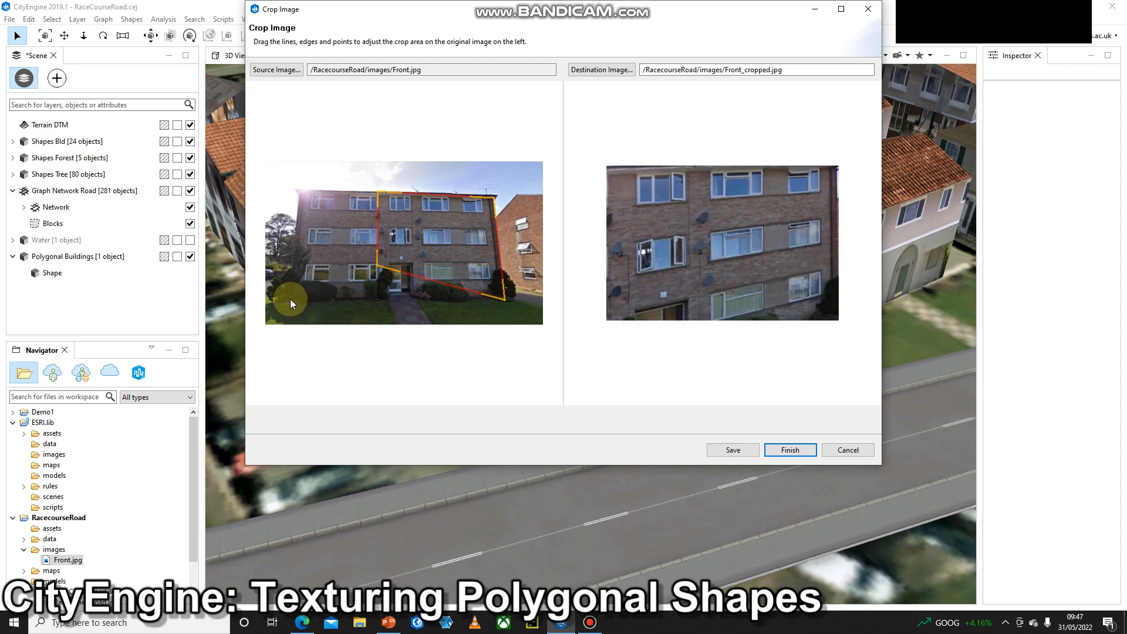
pyautogui.moveTo(291, 302); pyautogui.dragTo(381, 195)
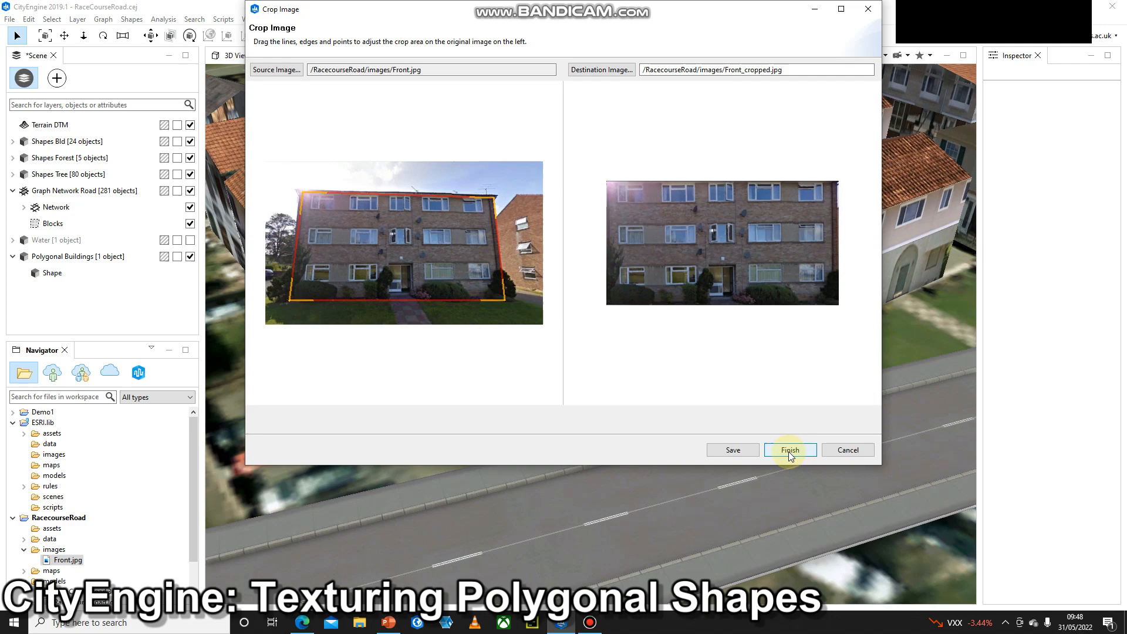
pyautogui.click(789, 449)
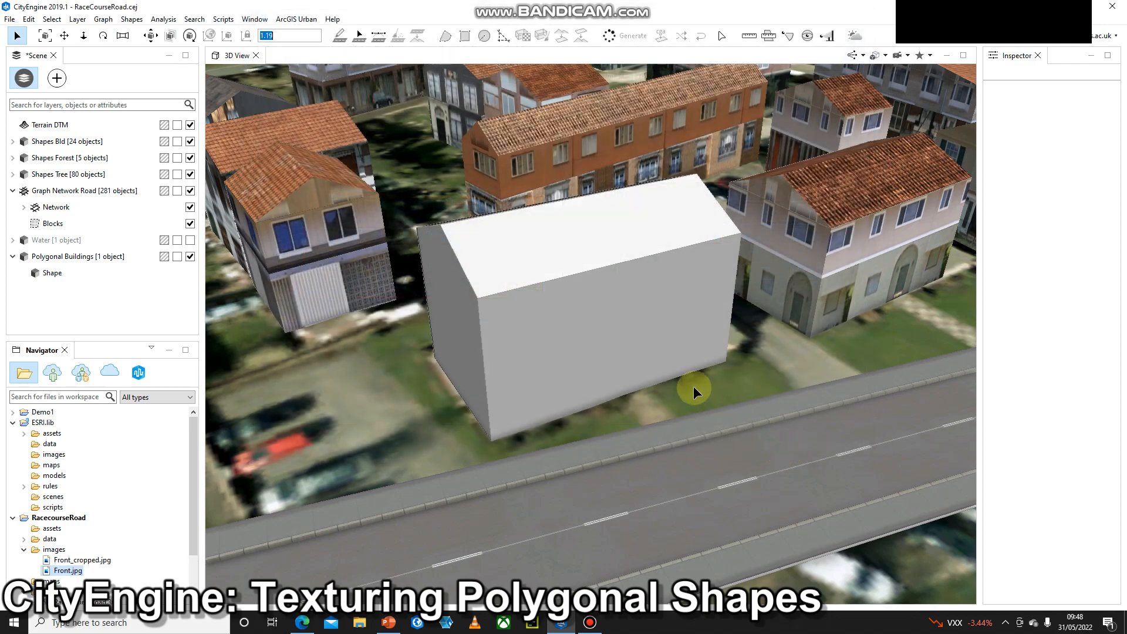
pyautogui.moveTo(652, 366)
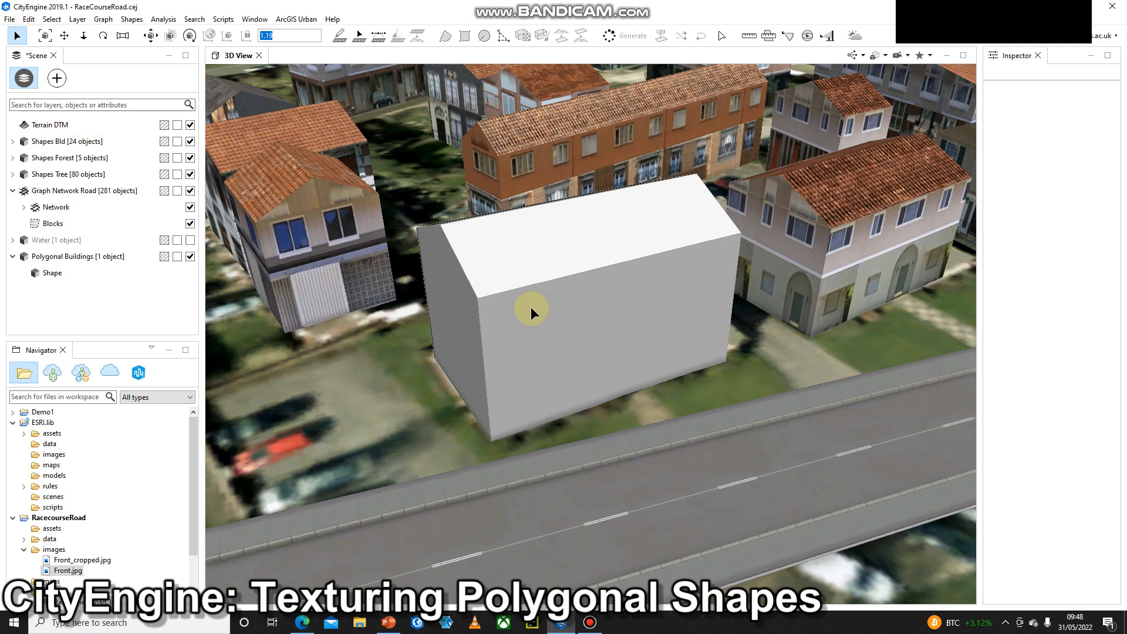
# - Select the grey building's long front wall face in the 3D View
pyautogui.click(532, 312)
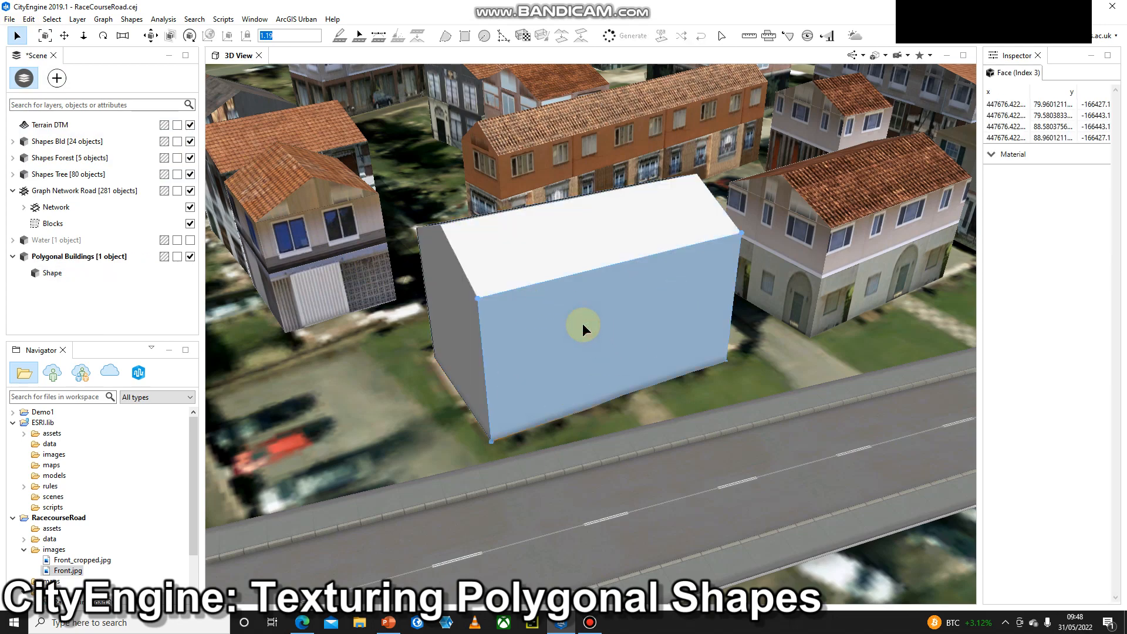
pyautogui.moveTo(673, 366)
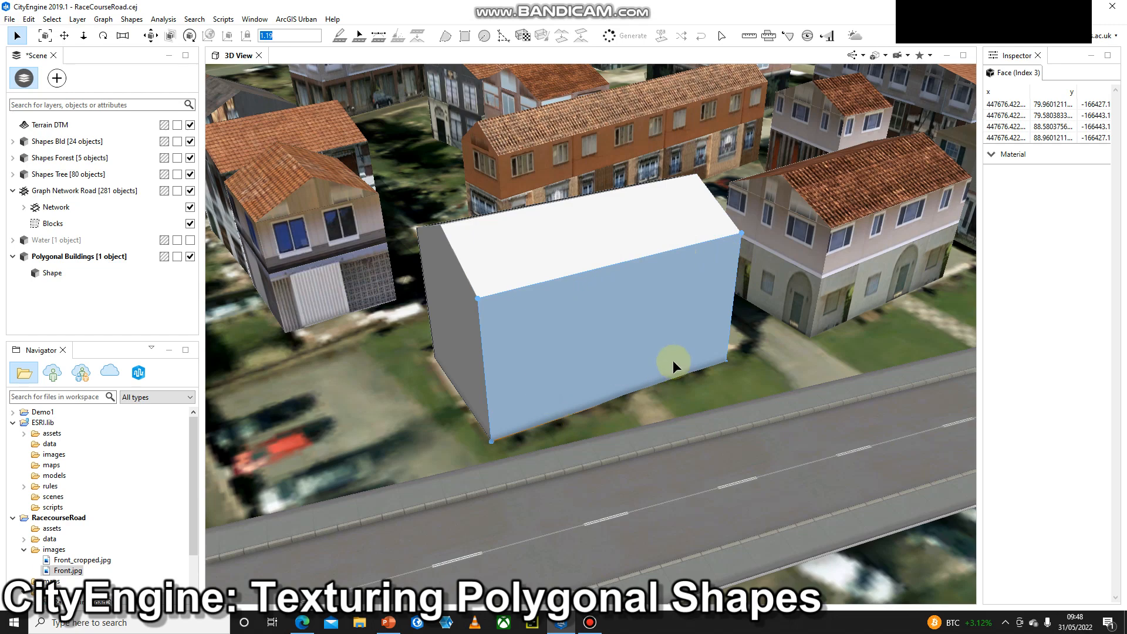
pyautogui.moveTo(560, 340)
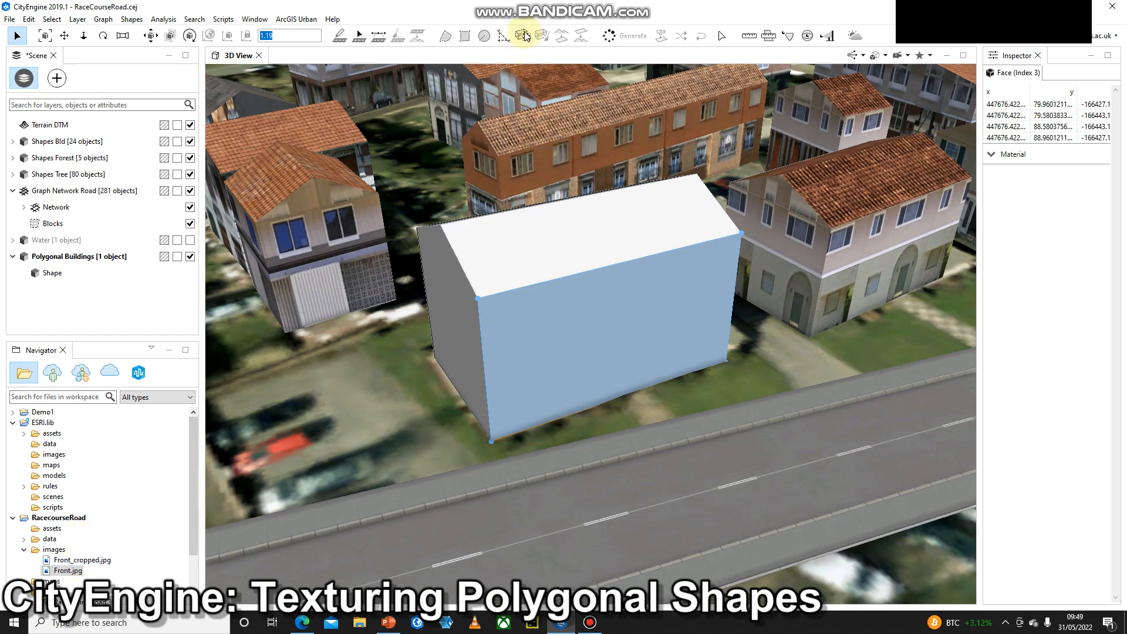
# - Open the Shape Texturing Tool for the selected front wall
pyautogui.click(524, 35)
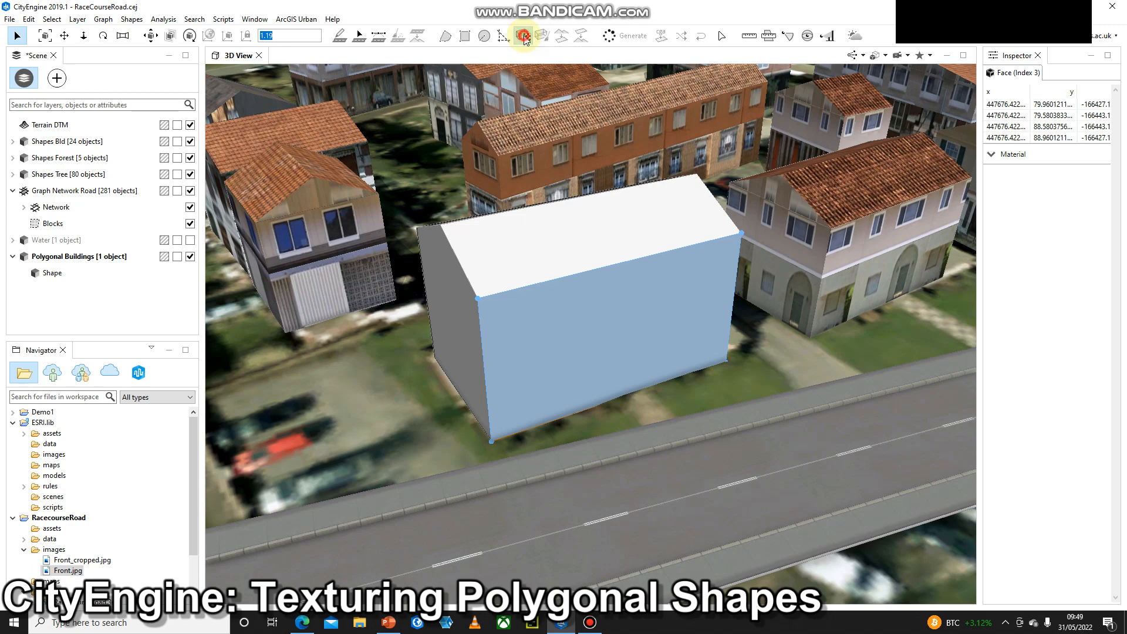
pyautogui.click(524, 35)
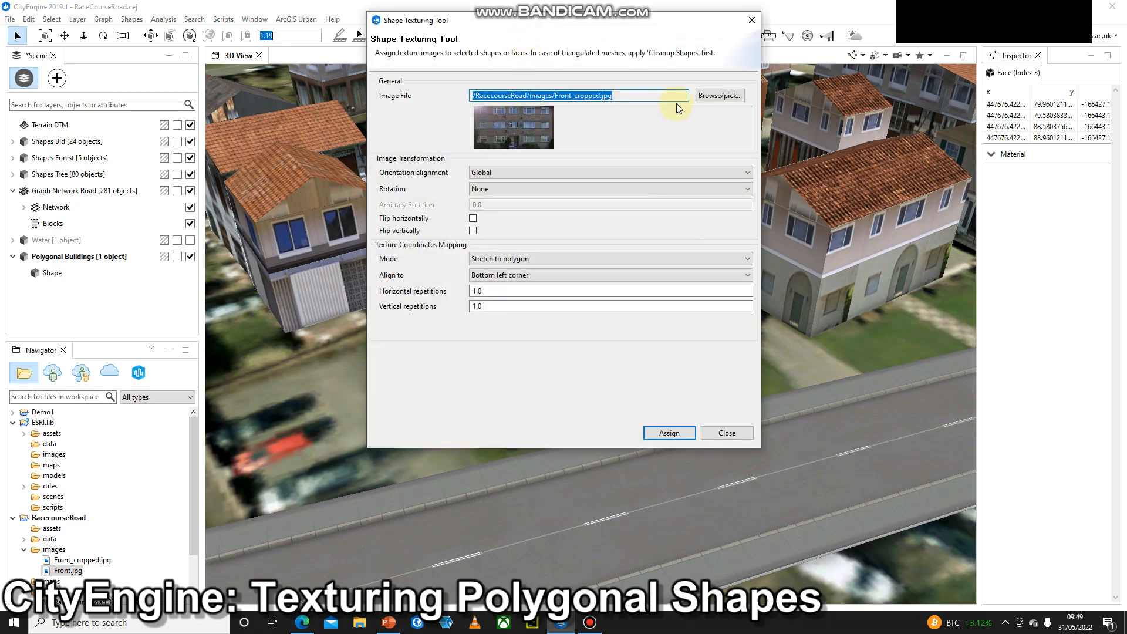
# - Browse the images folder and pick Front_cropped.jpg as the wall's texture image
pyautogui.click(719, 95)
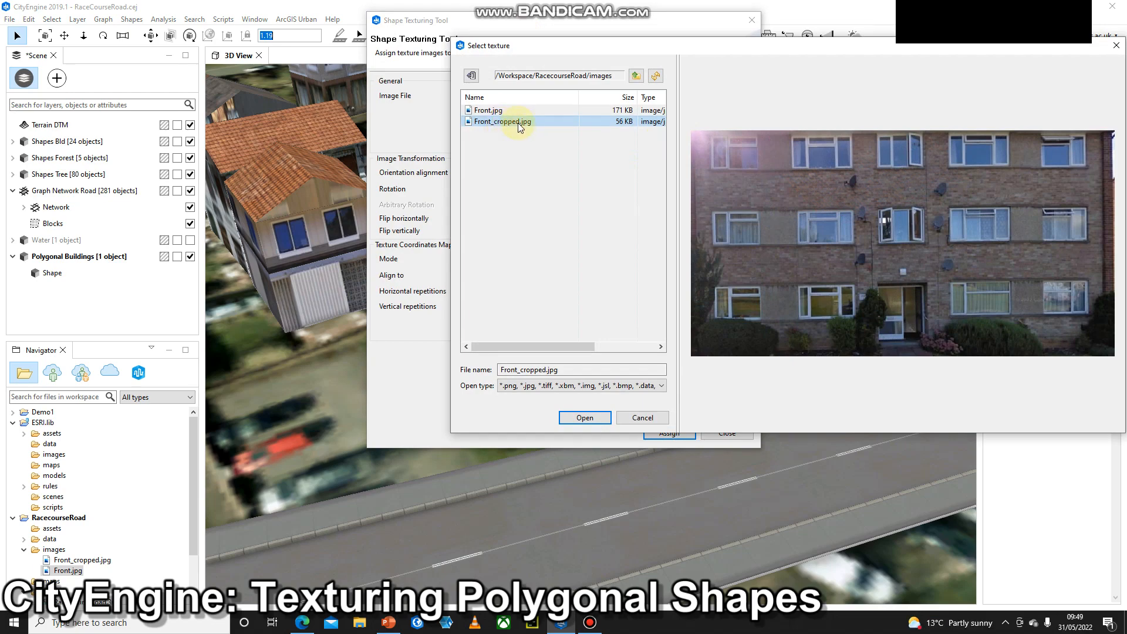
pyautogui.click(489, 109)
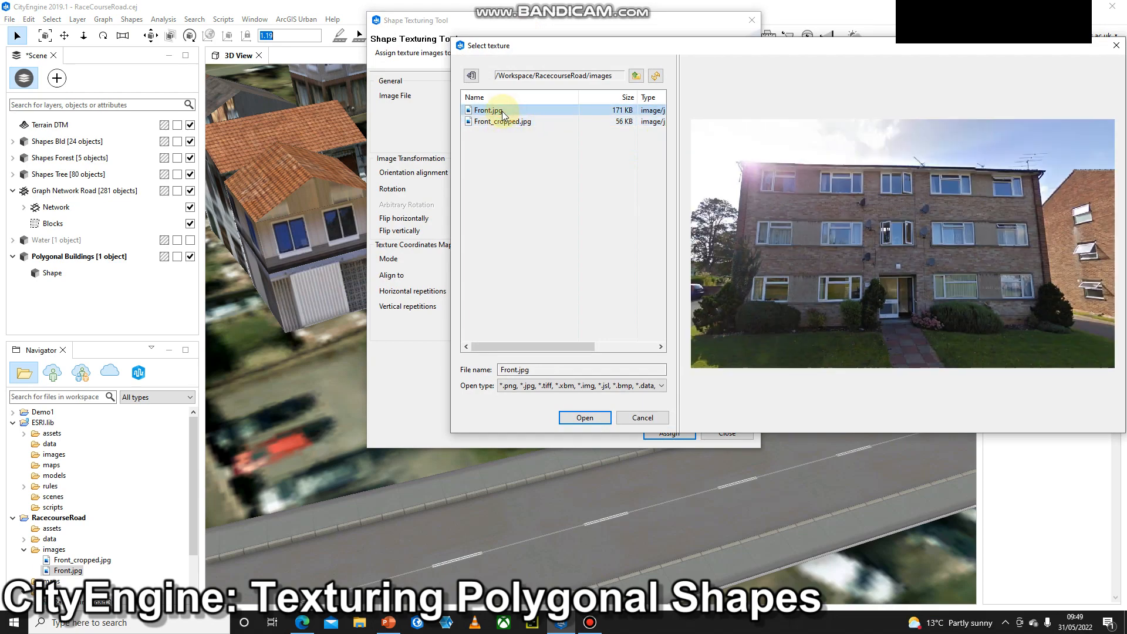
pyautogui.moveTo(507, 137)
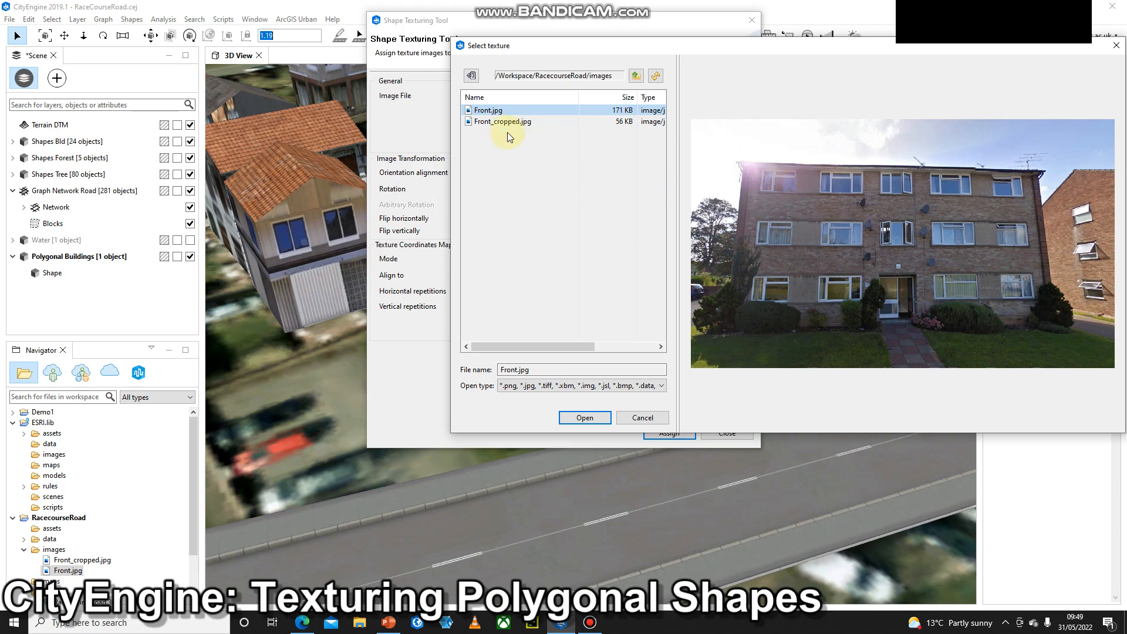
pyautogui.click(502, 121)
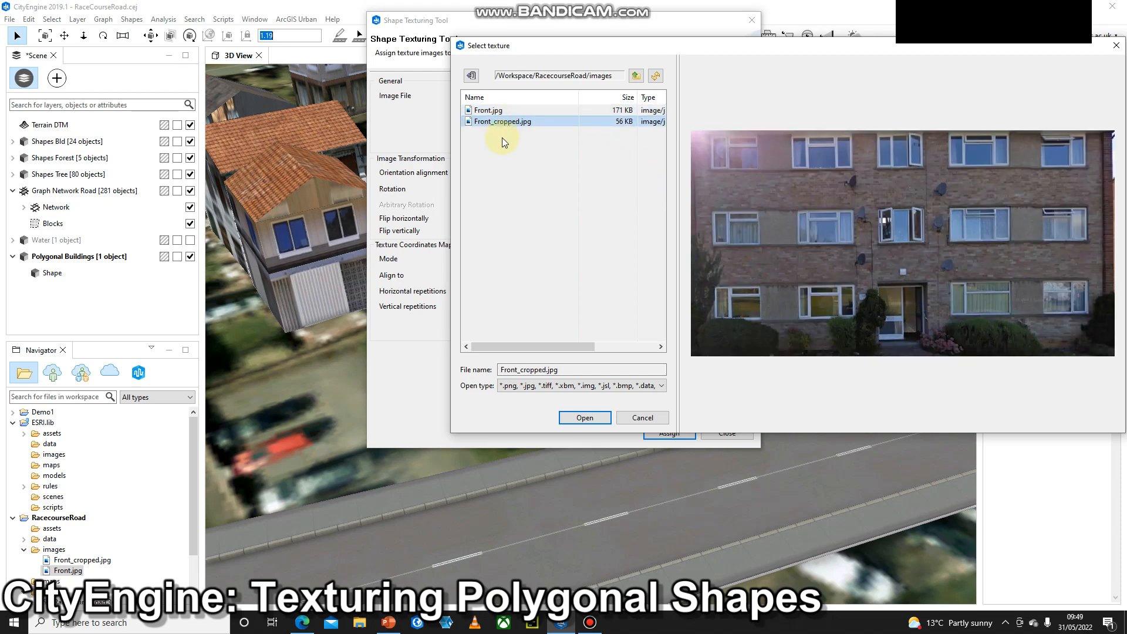
pyautogui.click(584, 417)
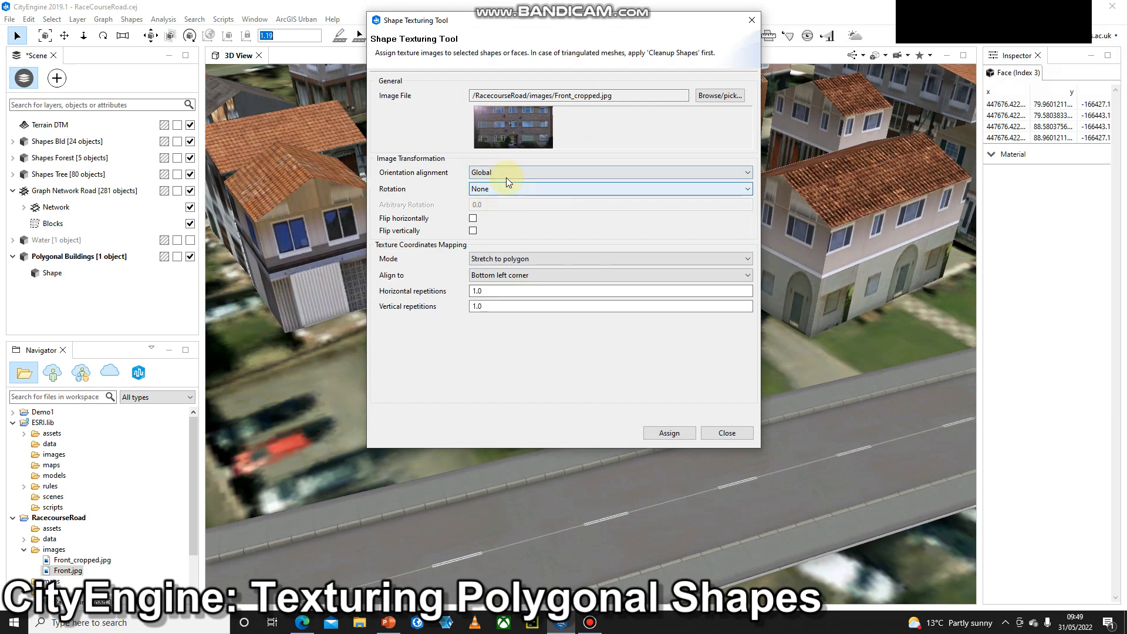
pyautogui.moveTo(506, 176)
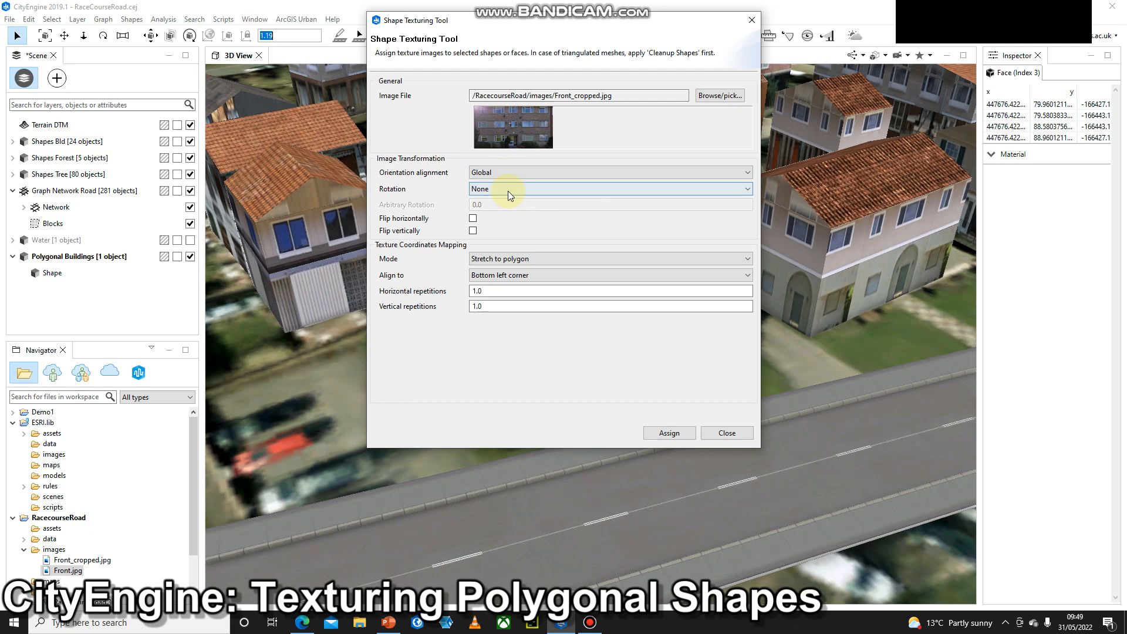
# - Leave texture rotation at None with Stretch to polygon, then close the tool
pyautogui.click(608, 188)
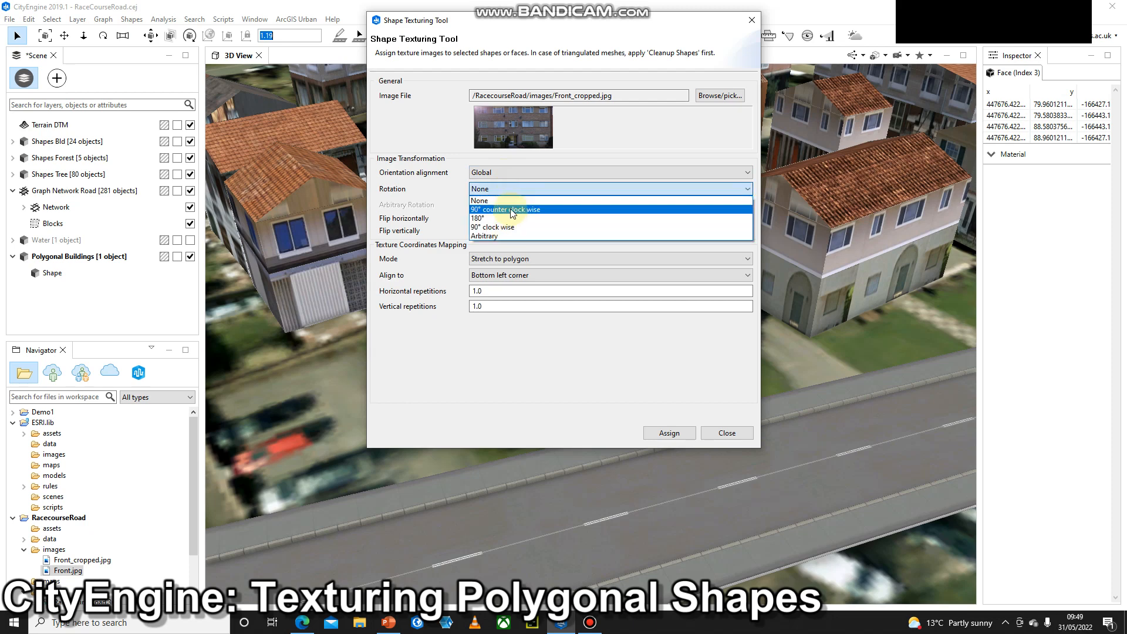
pyautogui.click(479, 199)
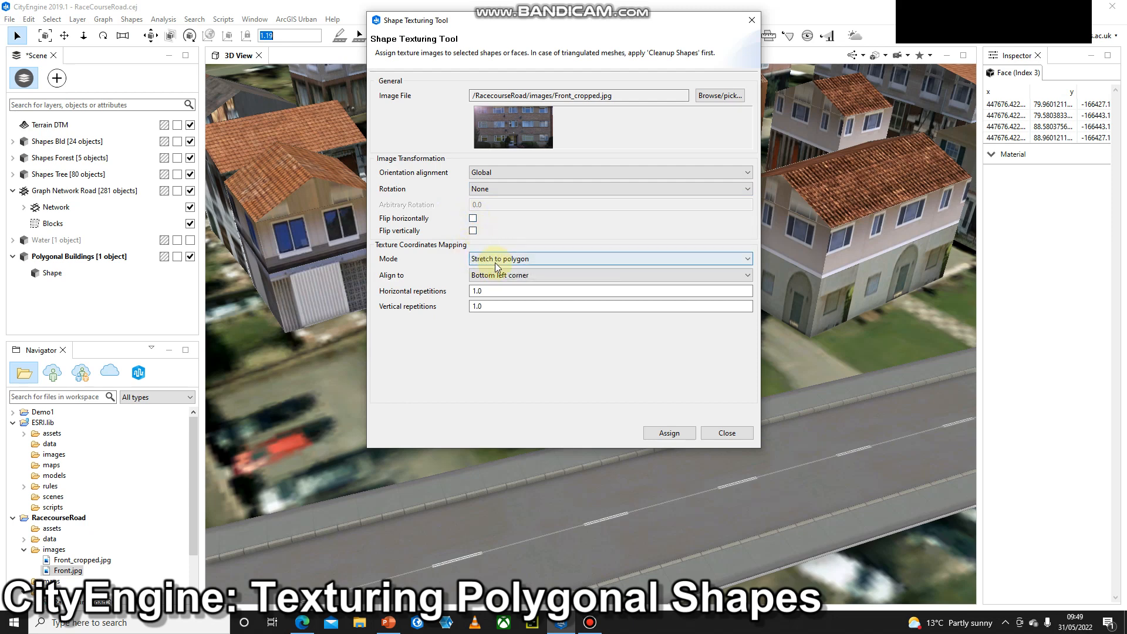
pyautogui.moveTo(498, 259)
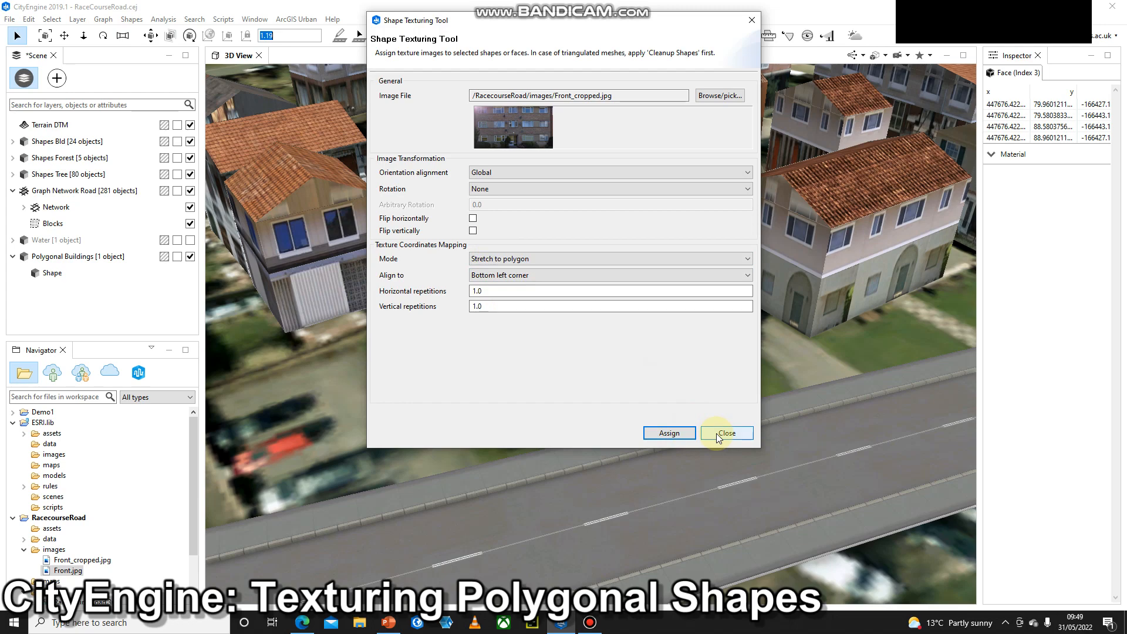
pyautogui.click(726, 433)
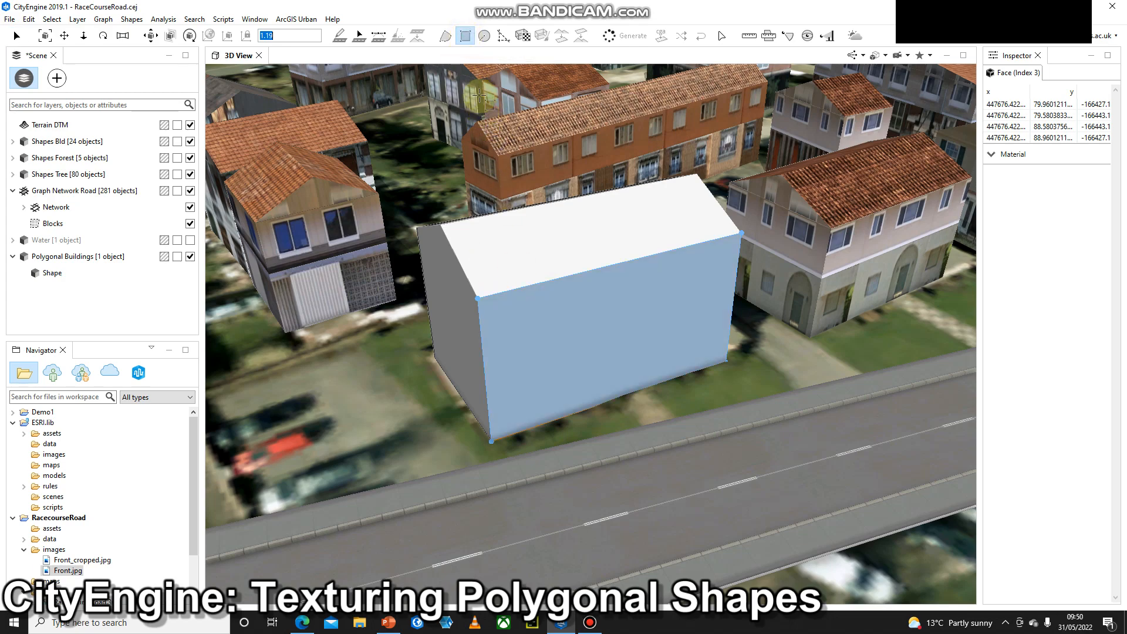
pyautogui.moveTo(464, 36)
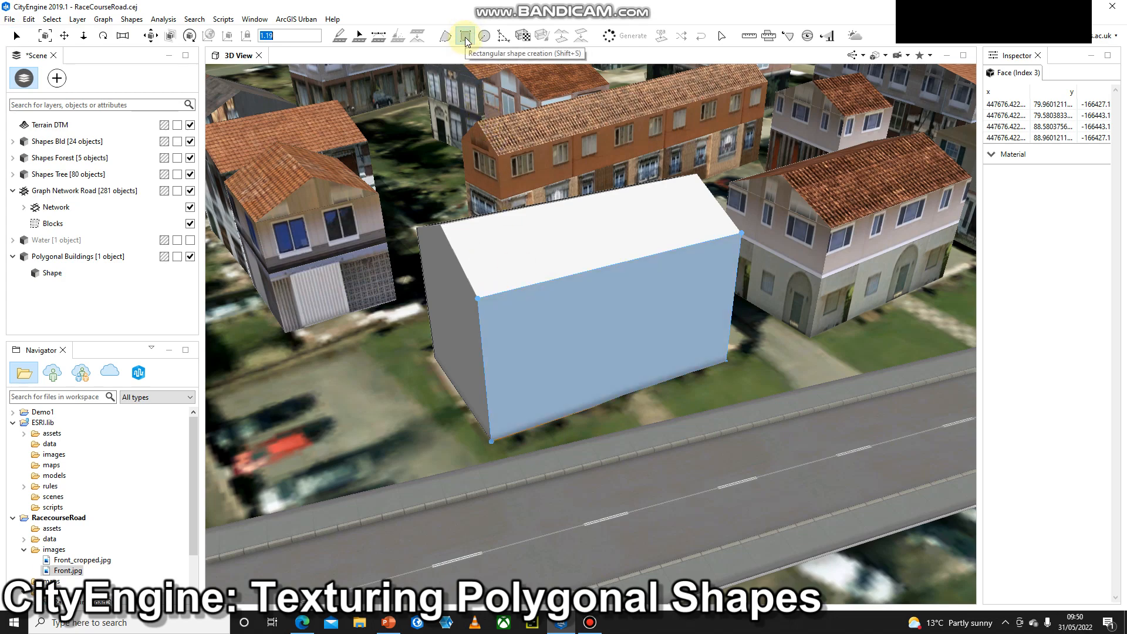
# - Switch to the Rectangular shape creation tool so the brick facade texture displays
pyautogui.click(519, 326)
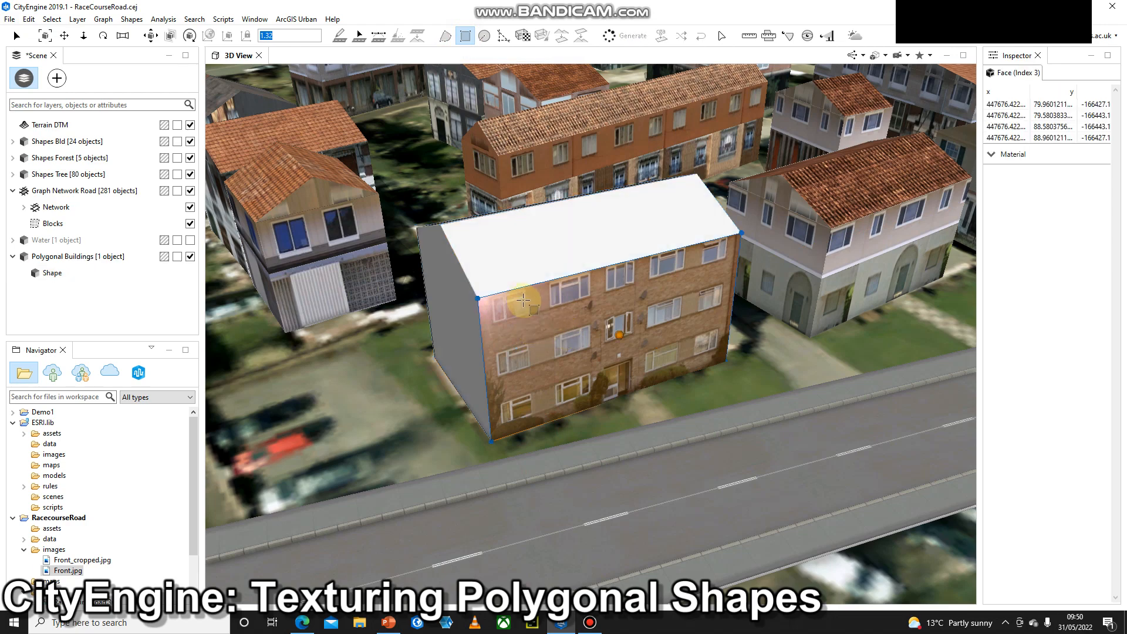
pyautogui.moveTo(604, 383)
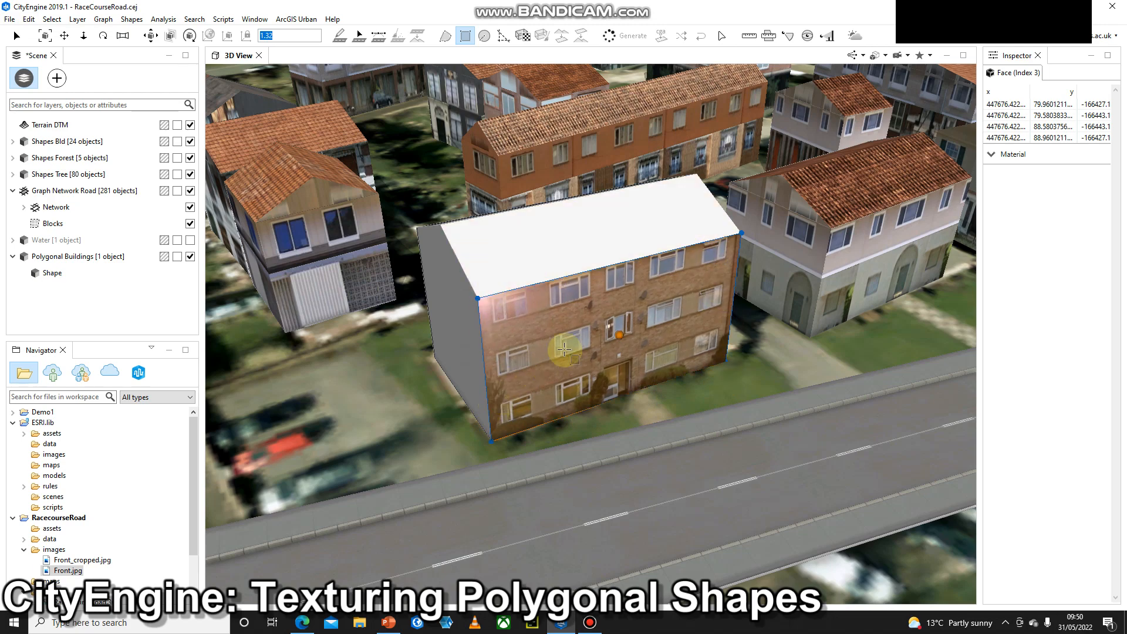
pyautogui.moveTo(589, 309)
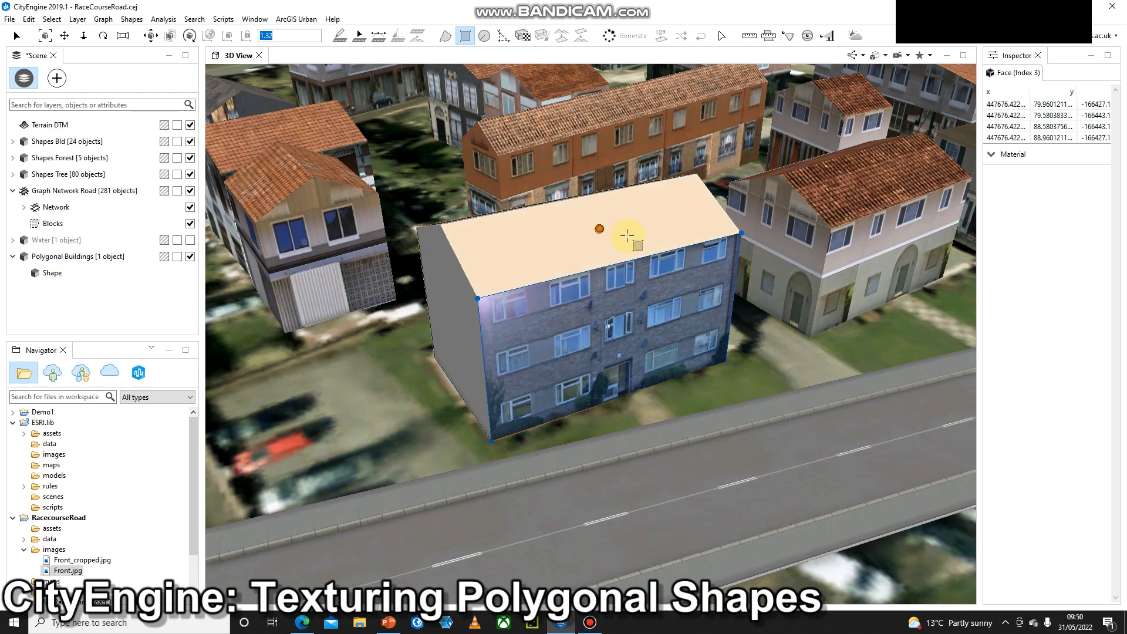
pyautogui.moveTo(567, 230)
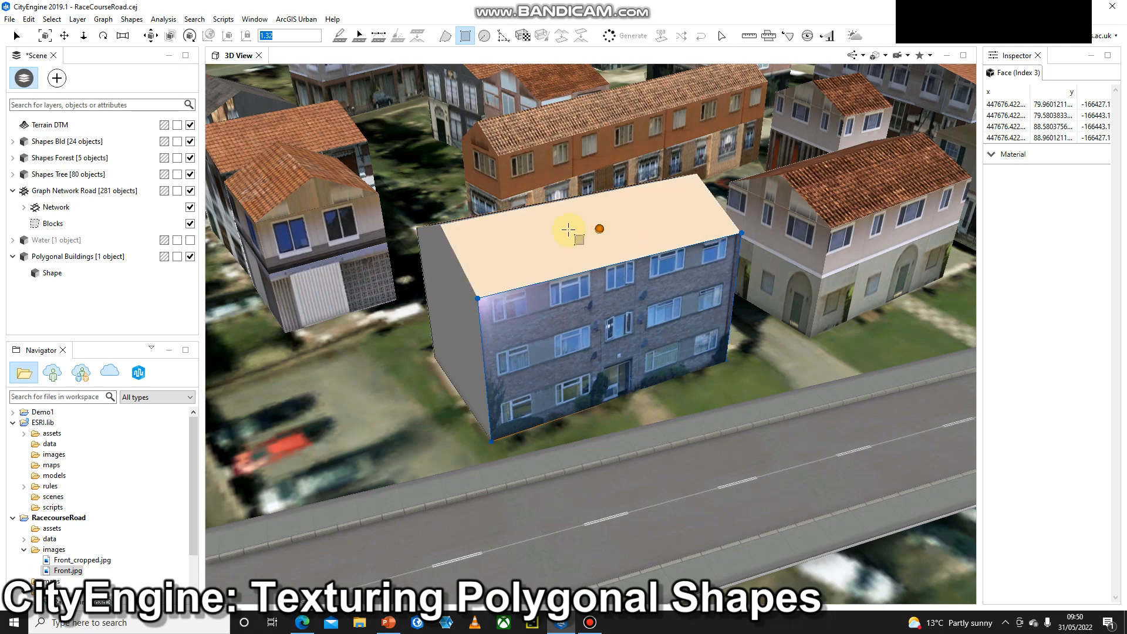